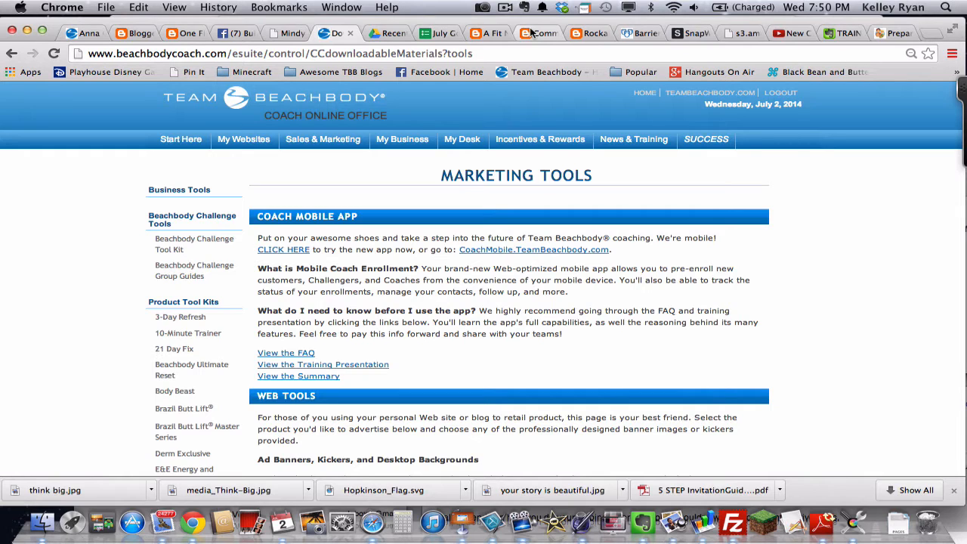
- Go to Sales & Marketing's Marketing Tools page and scroll down to Professional Ad Banners
left_click(633, 139)
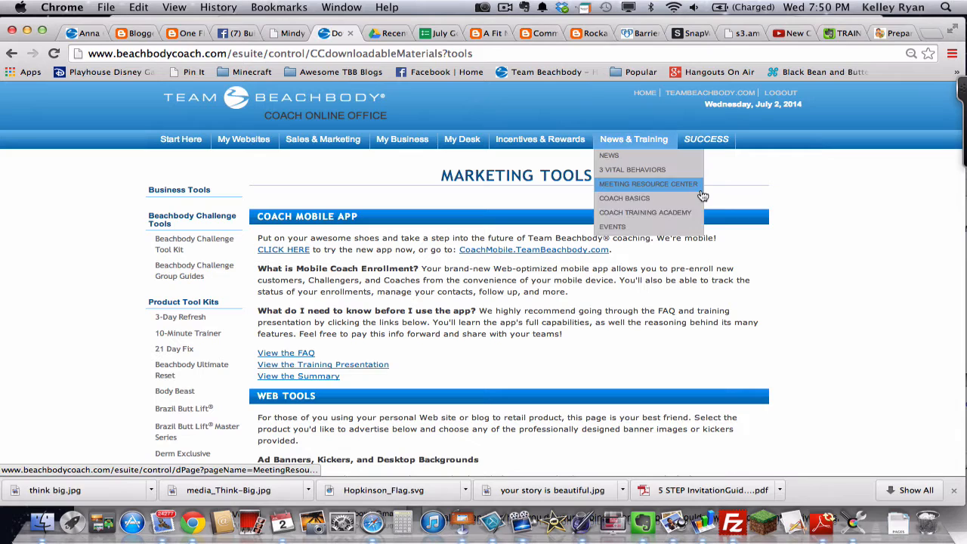
mouse_move(771, 256)
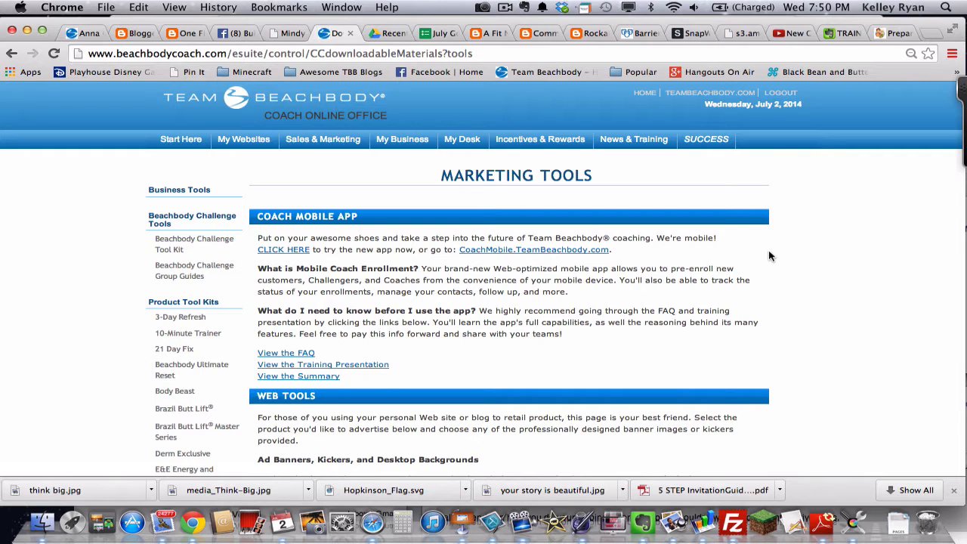
mouse_move(752, 257)
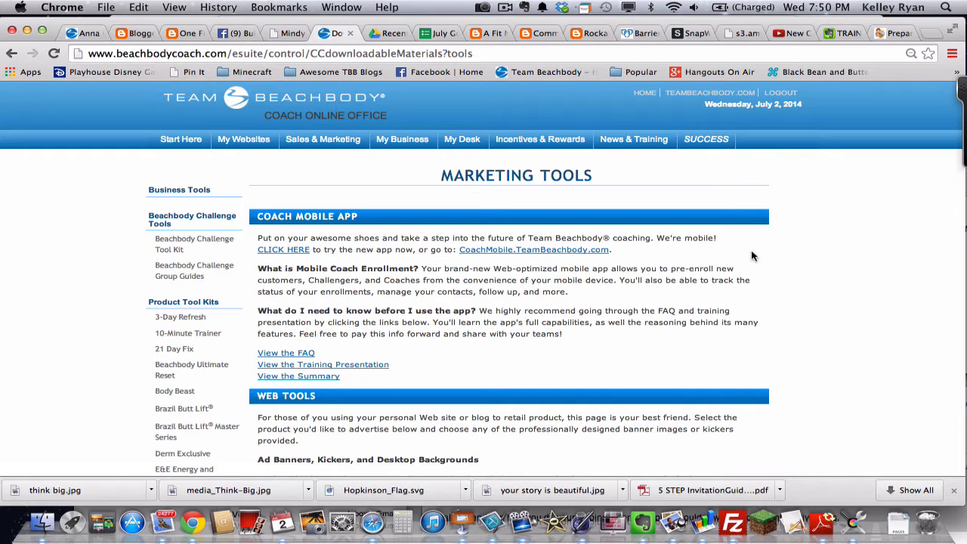
mouse_move(355, 165)
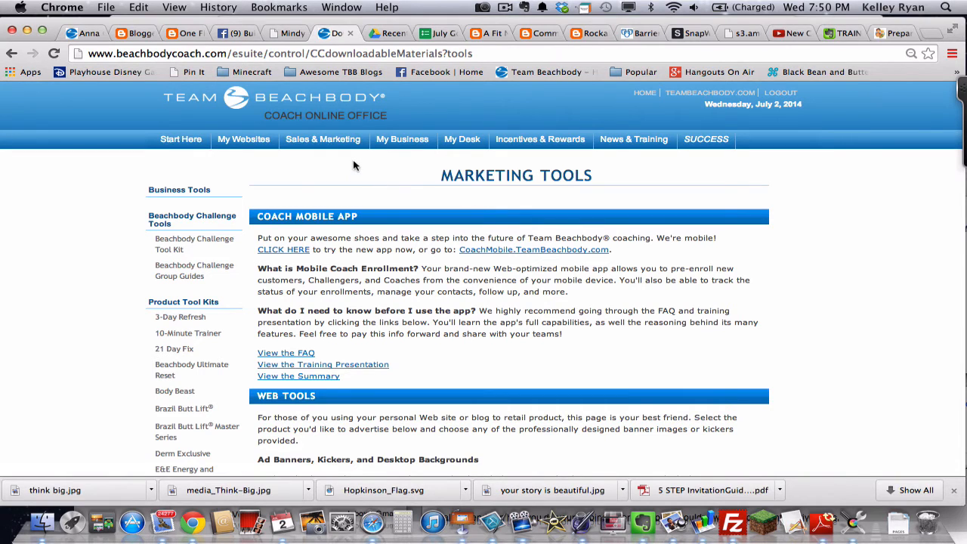
left_click(323, 139)
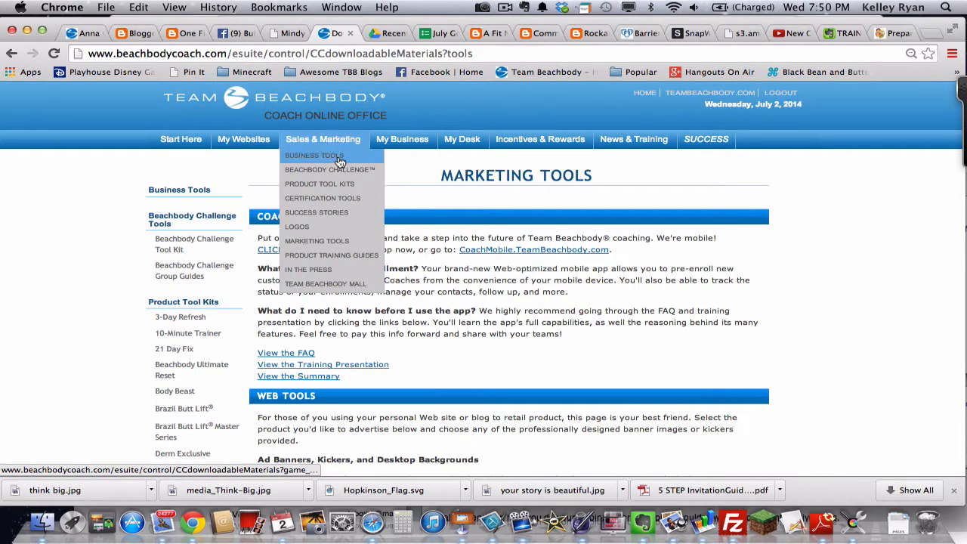
mouse_move(317, 240)
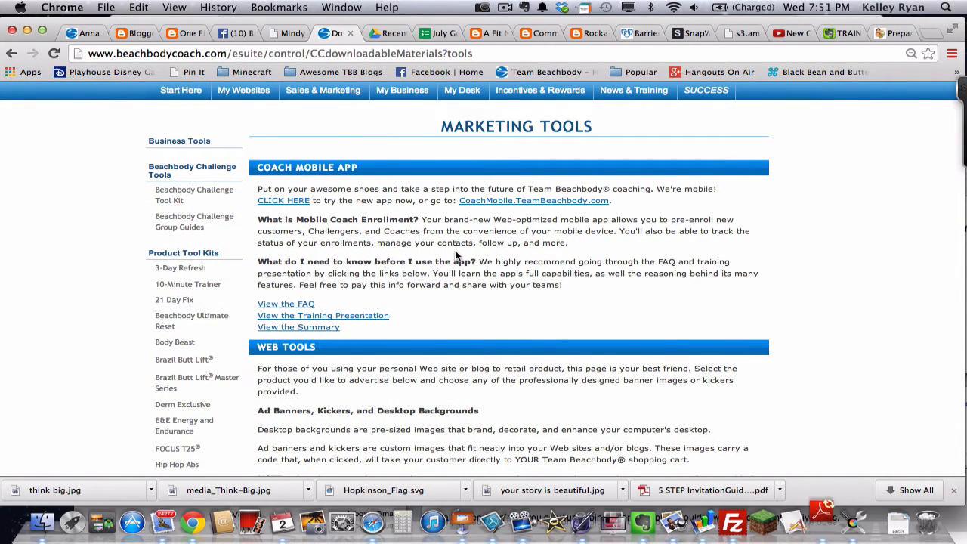
scroll("down", 3)
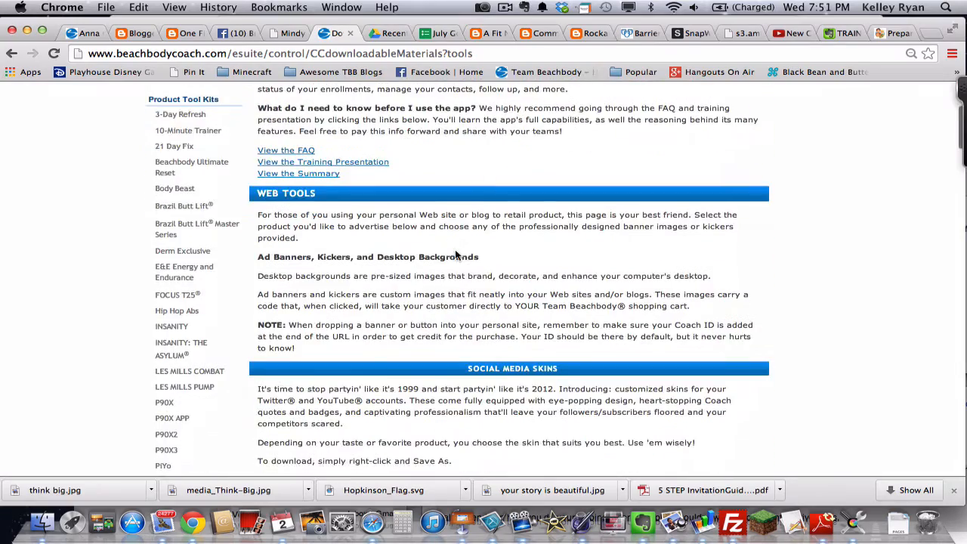
scroll("down", 3)
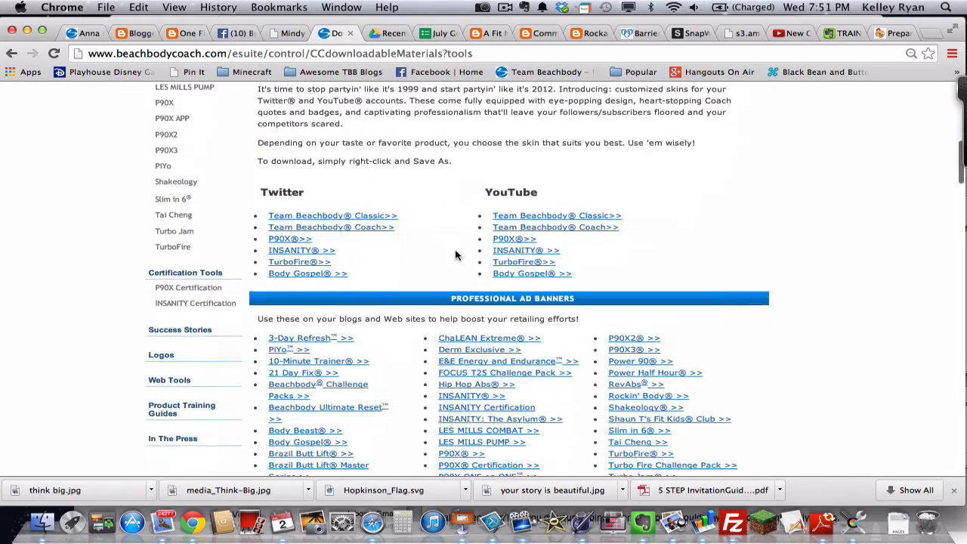
scroll("down", 3)
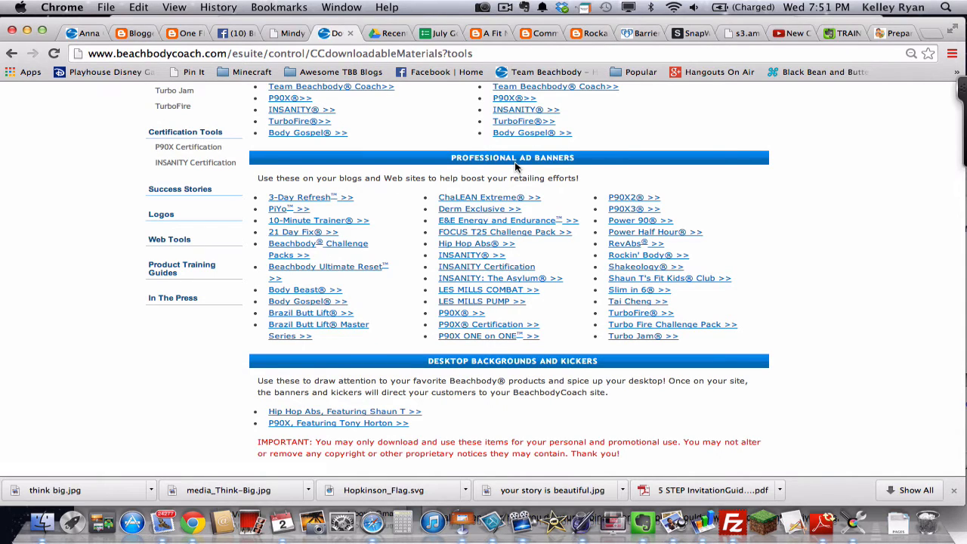
mouse_move(382, 262)
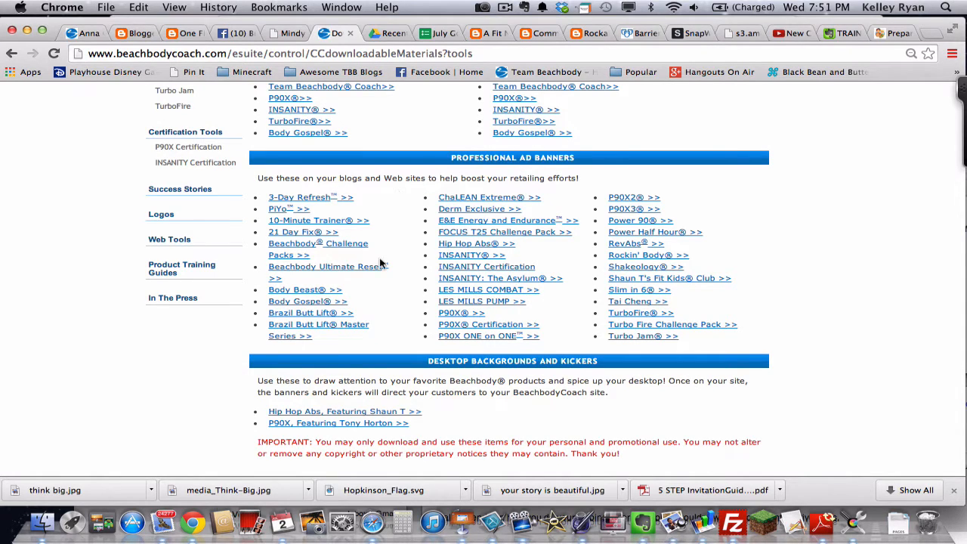
mouse_move(603, 312)
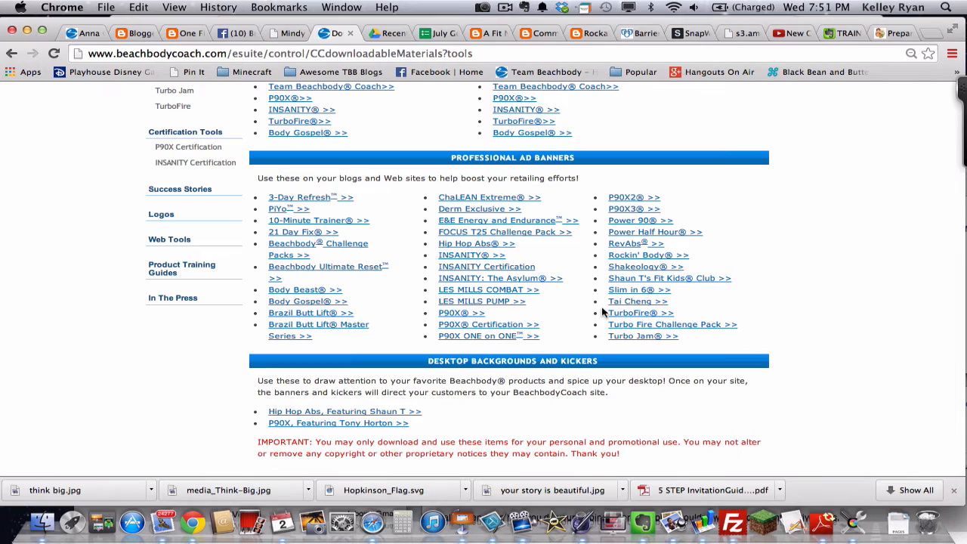
mouse_move(586, 293)
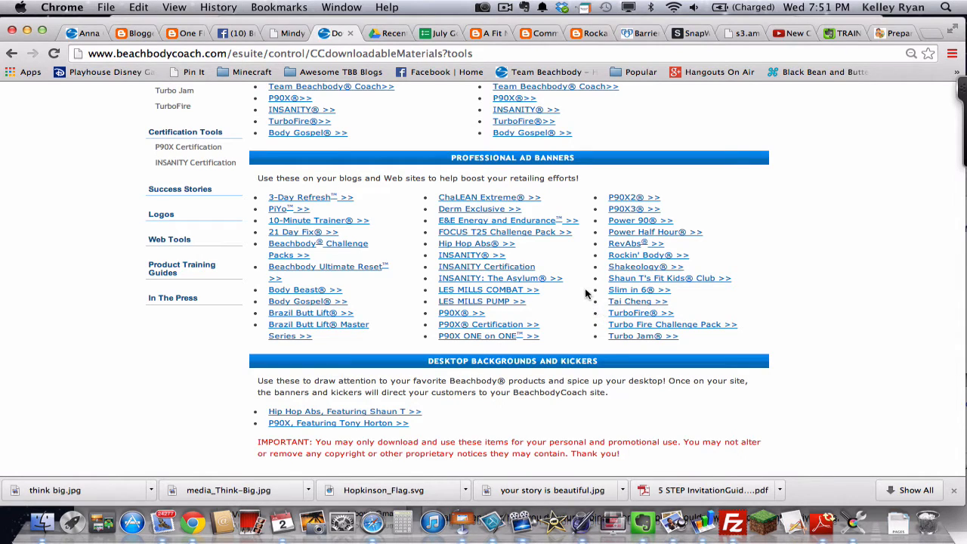
mouse_move(416, 254)
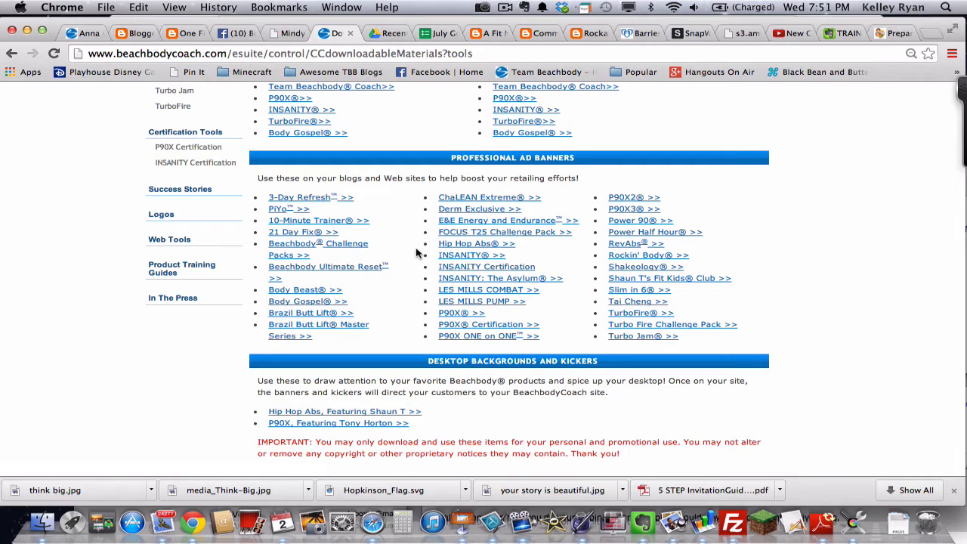
mouse_move(400, 209)
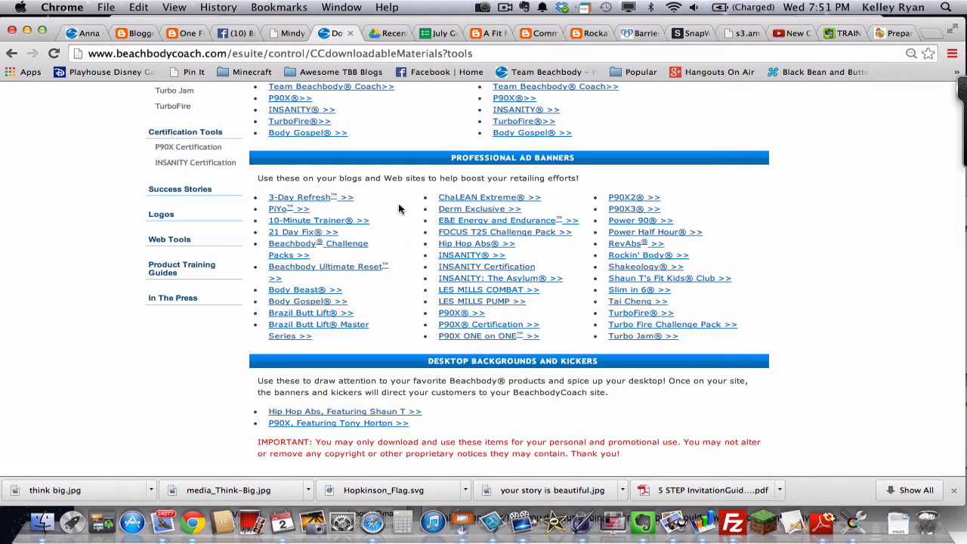
mouse_move(281, 209)
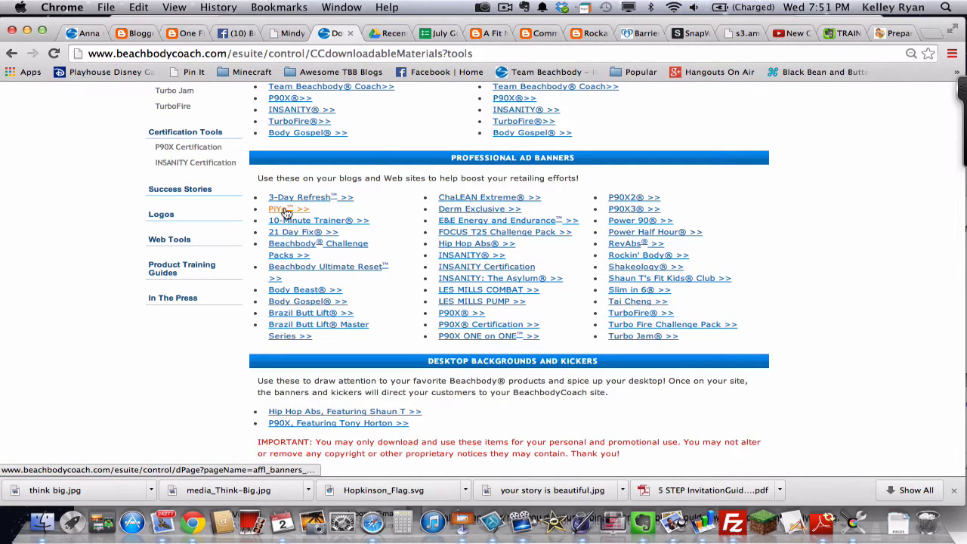
left_click(278, 208)
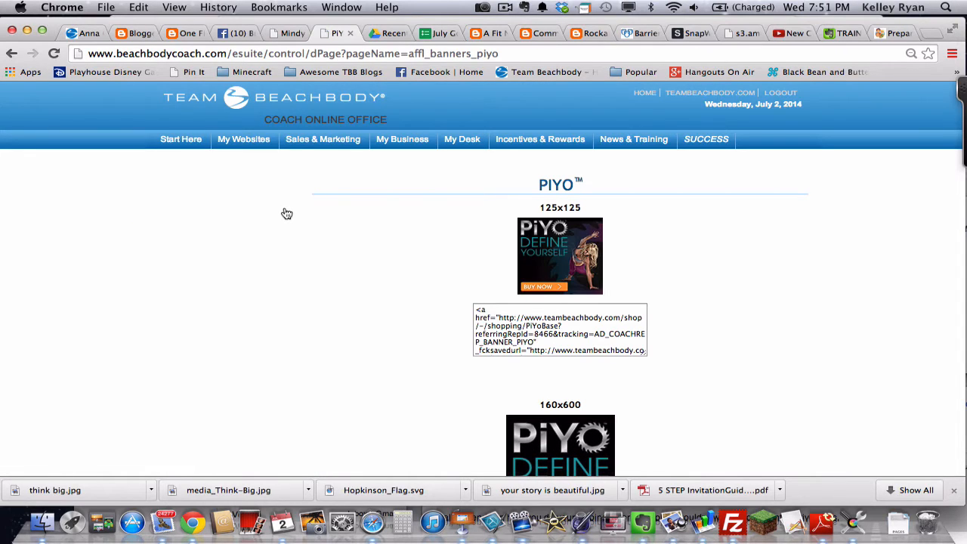
mouse_move(385, 235)
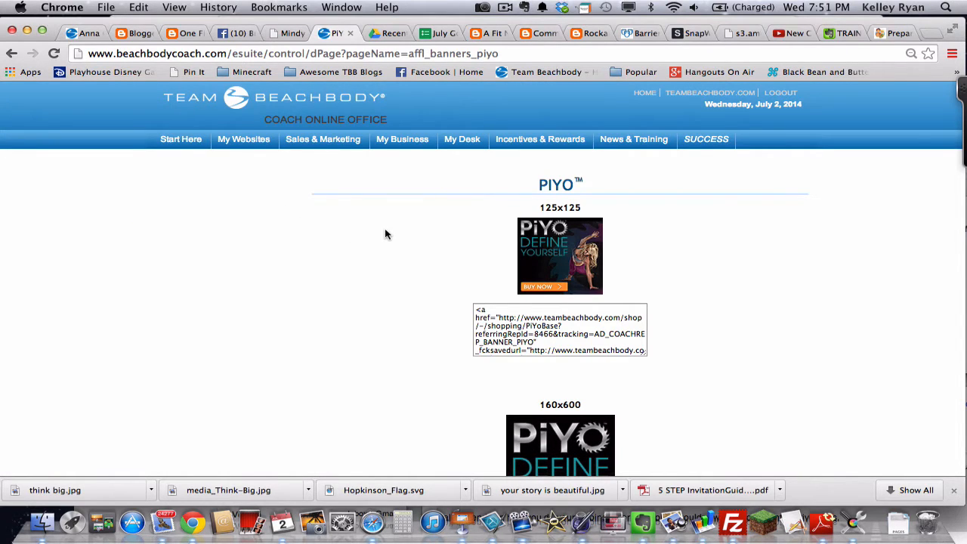
scroll("up", 3)
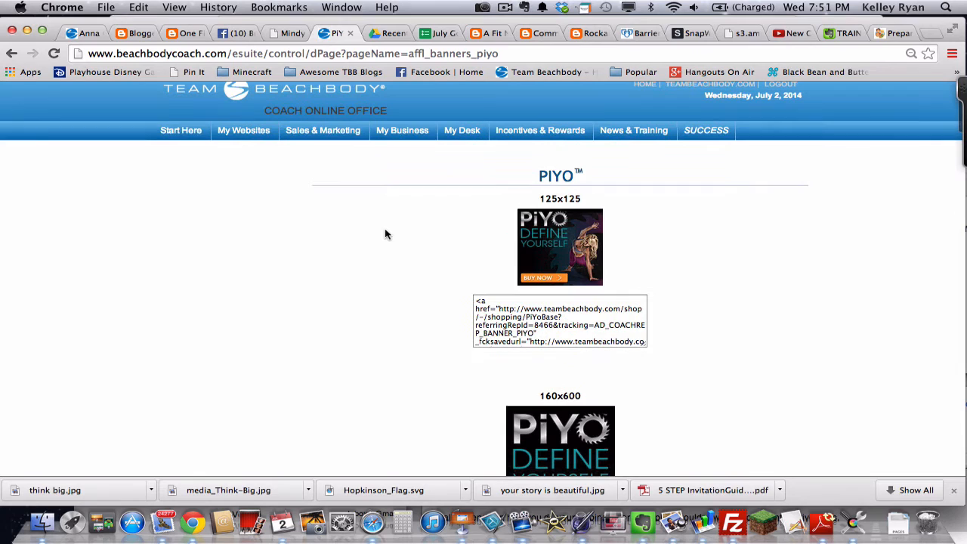
mouse_move(586, 231)
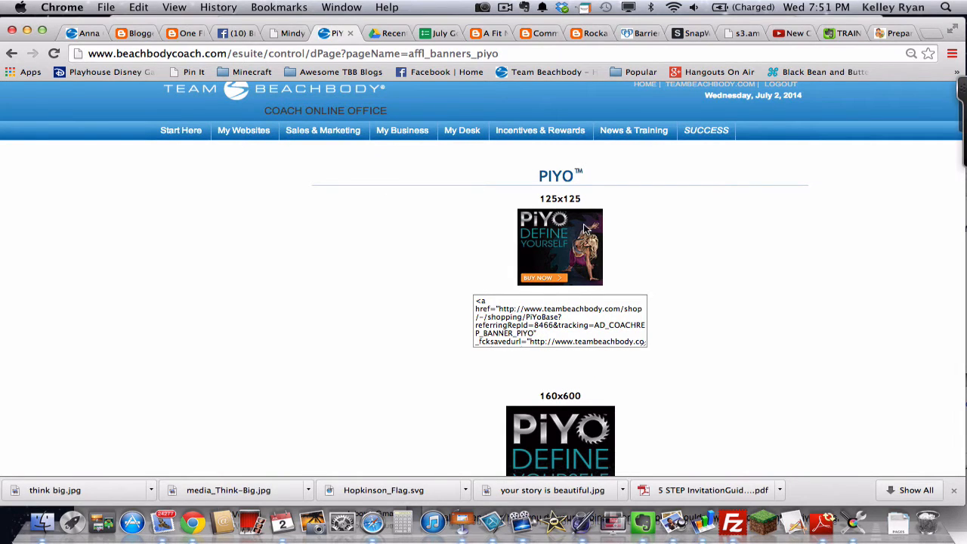
mouse_move(541, 250)
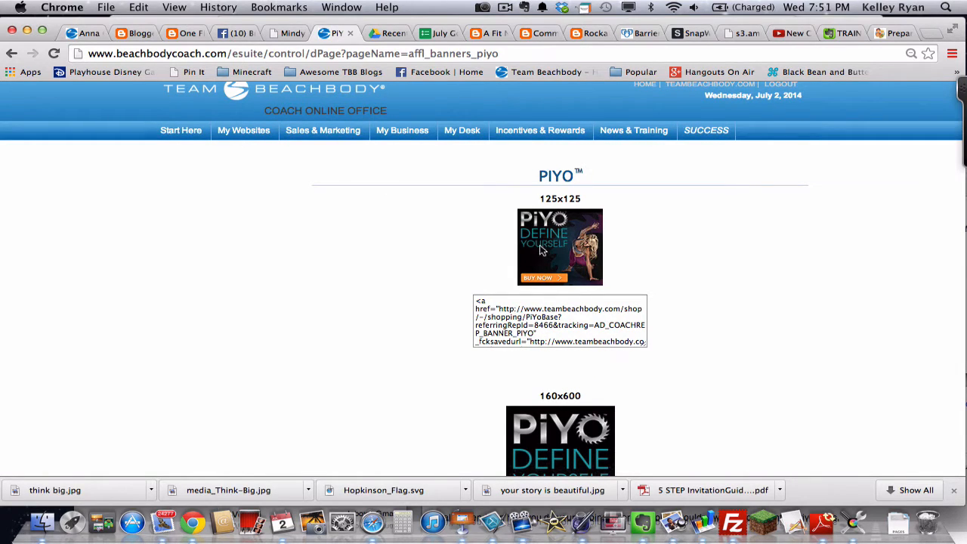
mouse_move(597, 242)
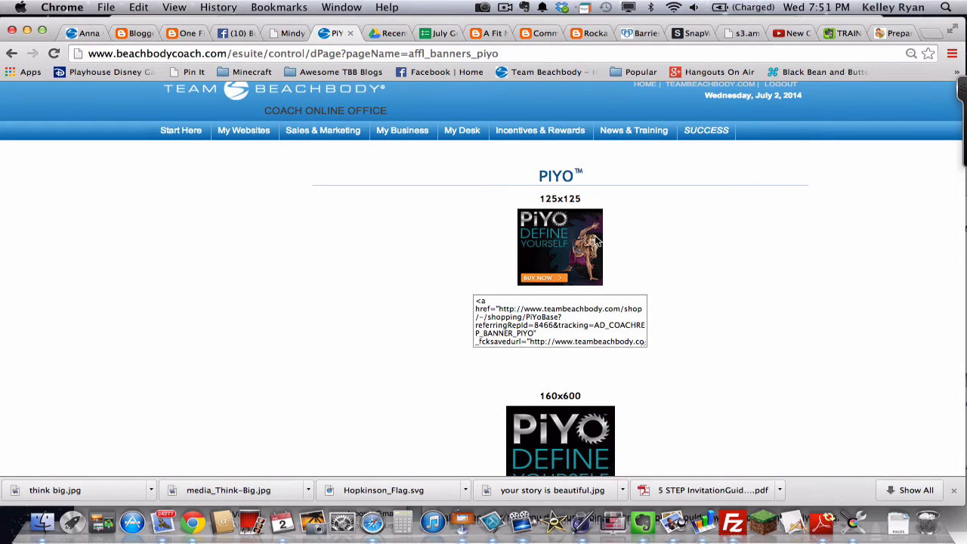
scroll("down", 3)
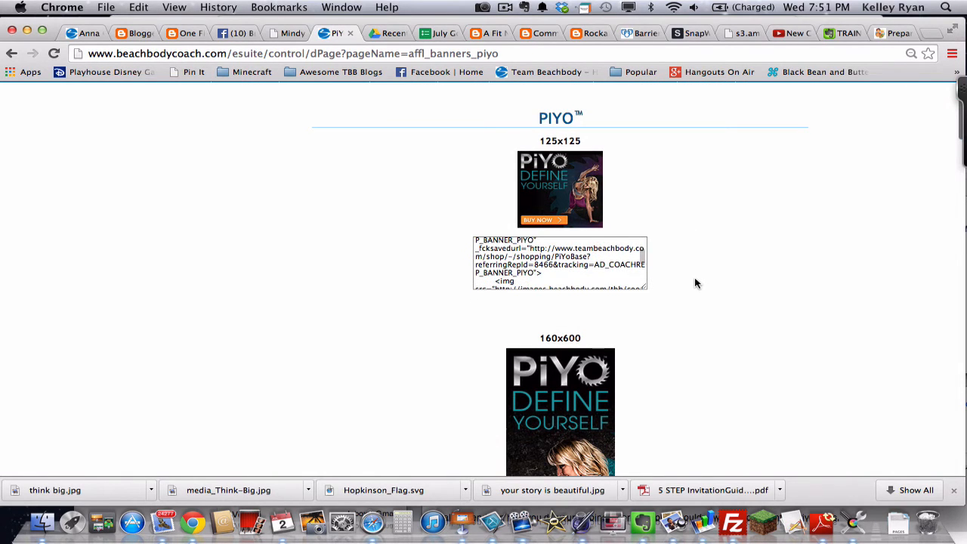
scroll("down", 3)
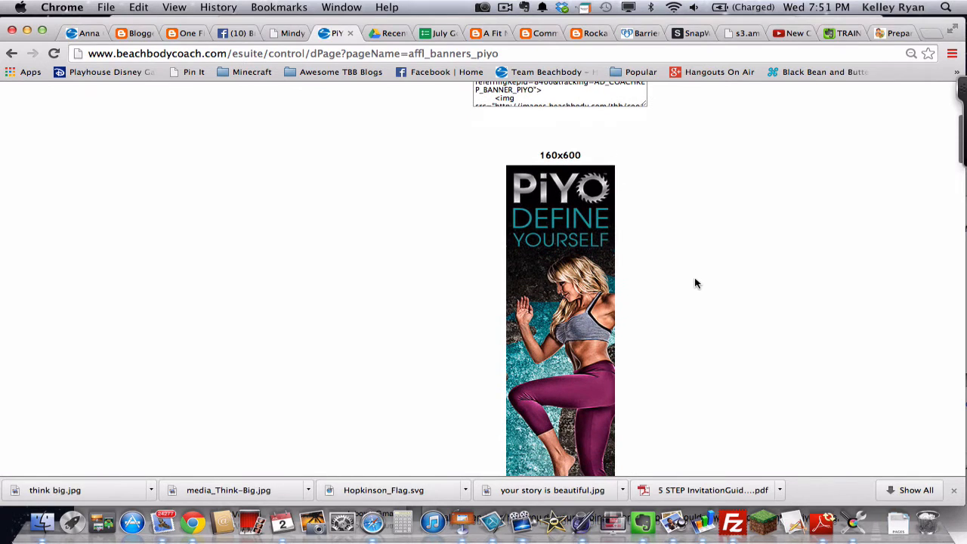
scroll("down", 3)
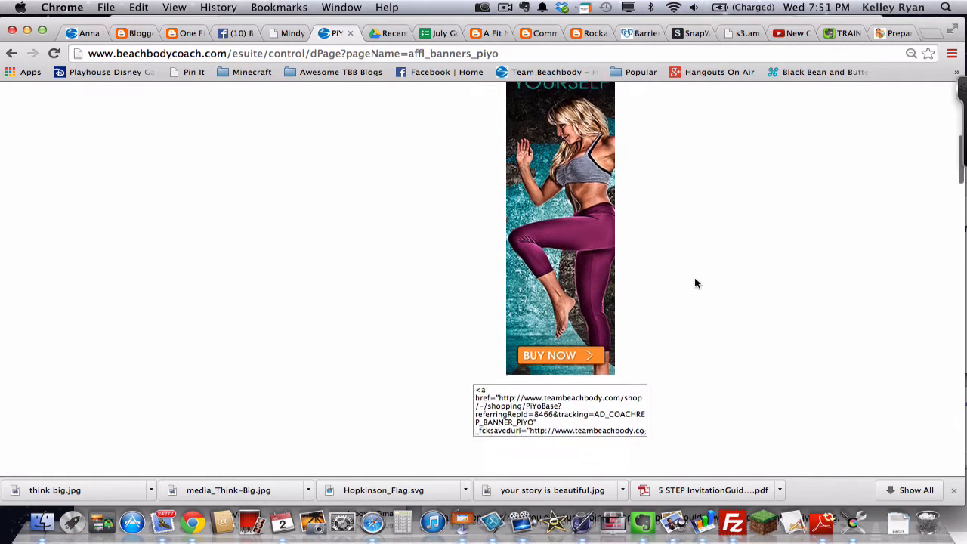
scroll("down", 3)
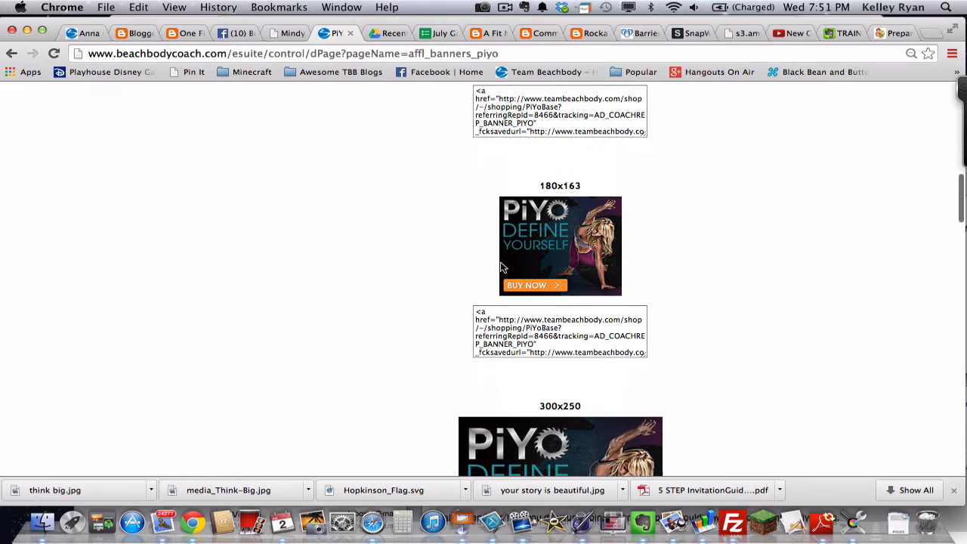
scroll("down", 3)
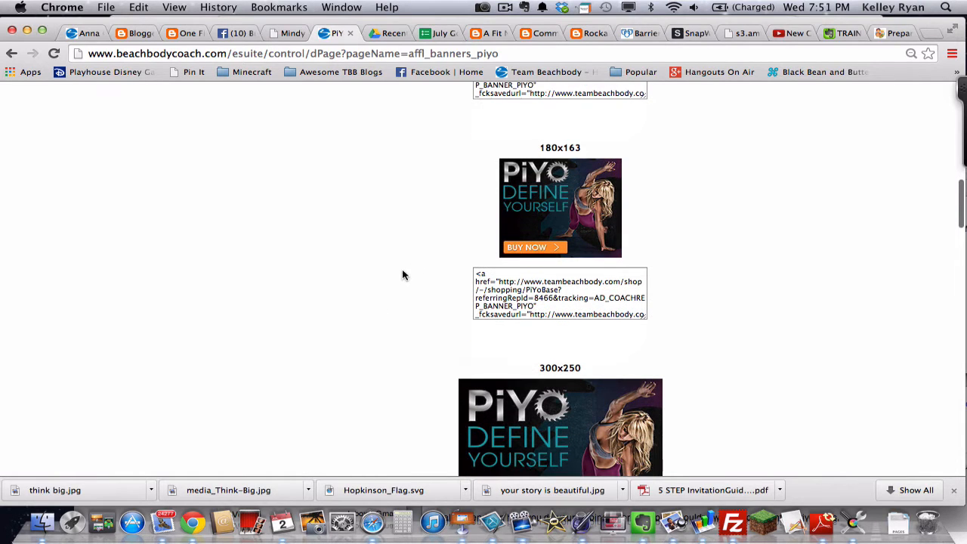
scroll("down", 3)
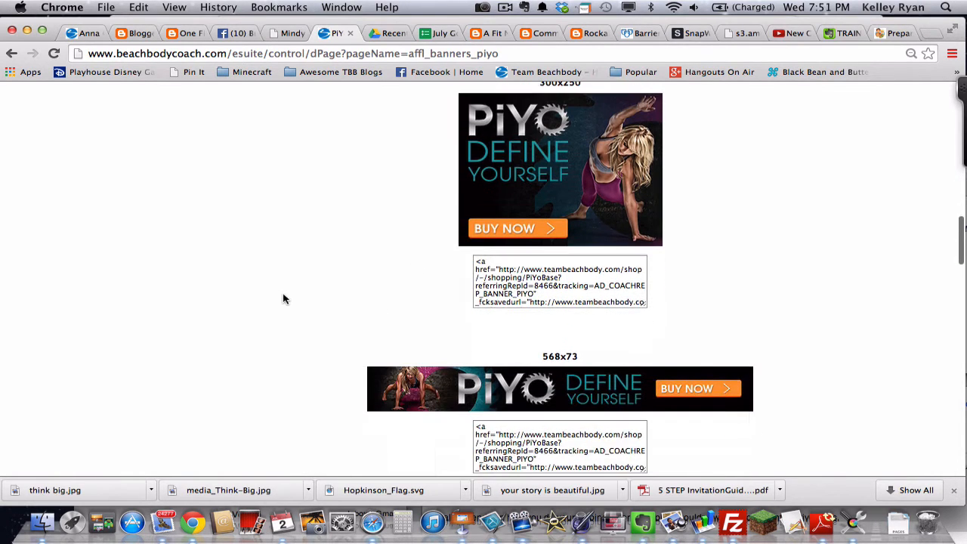
scroll("down", 3)
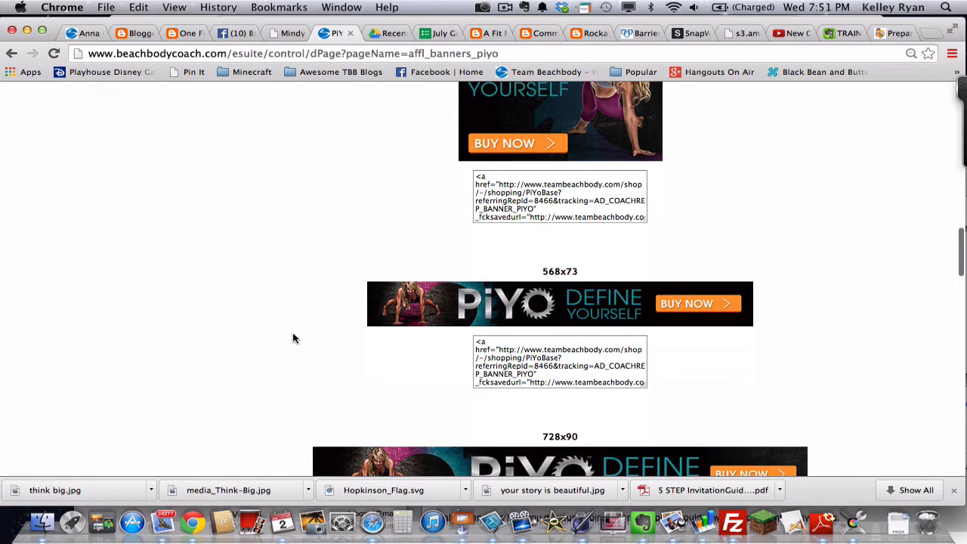
scroll("down", 3)
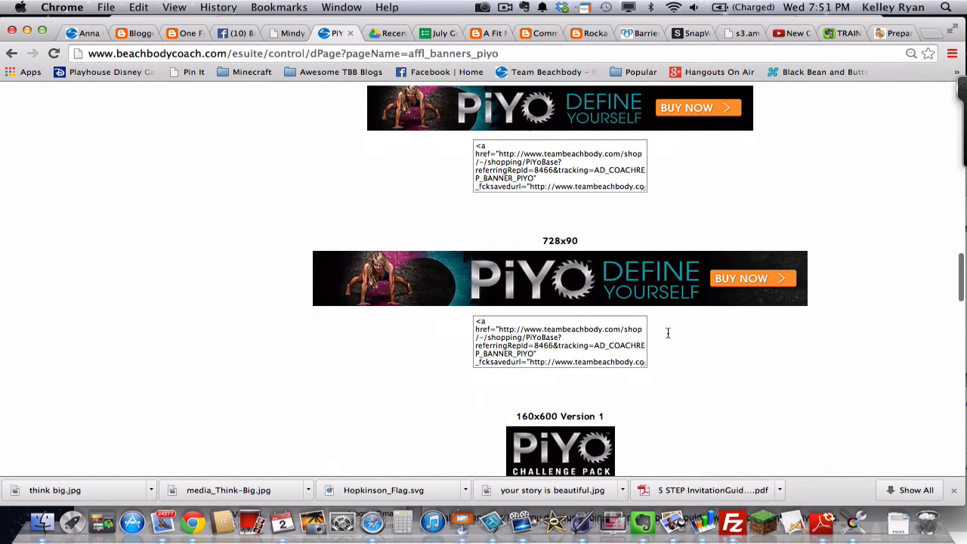
mouse_move(761, 338)
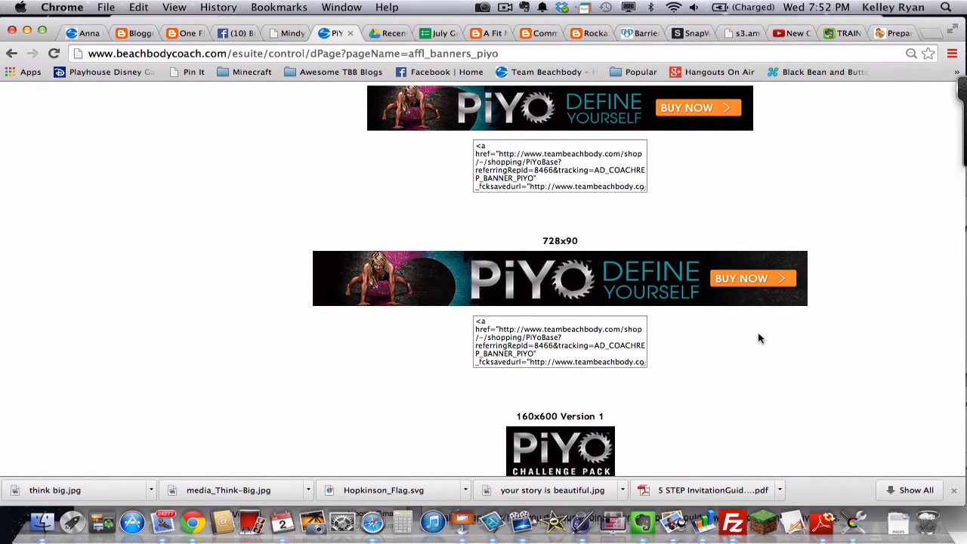
scroll("down", 3)
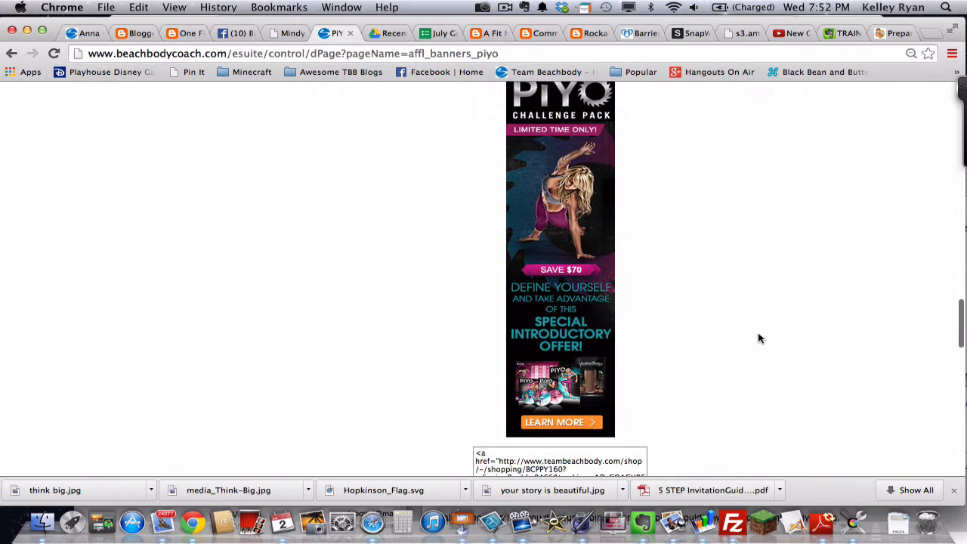
scroll("down", 3)
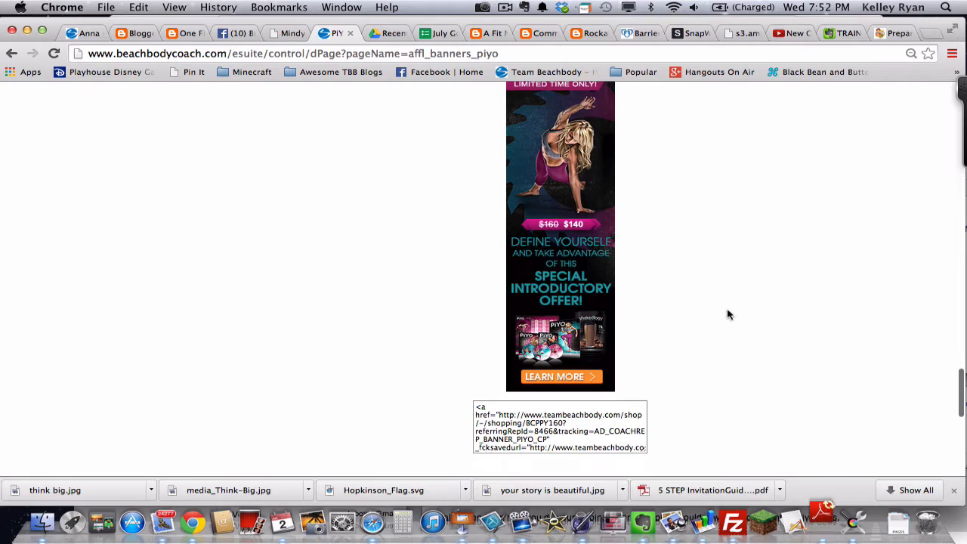
scroll("down", 3)
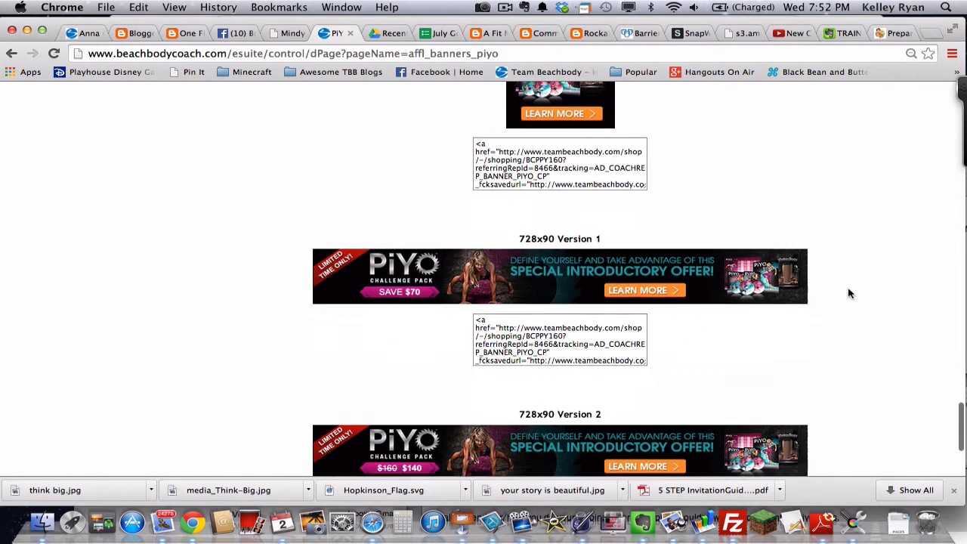
scroll("down", 3)
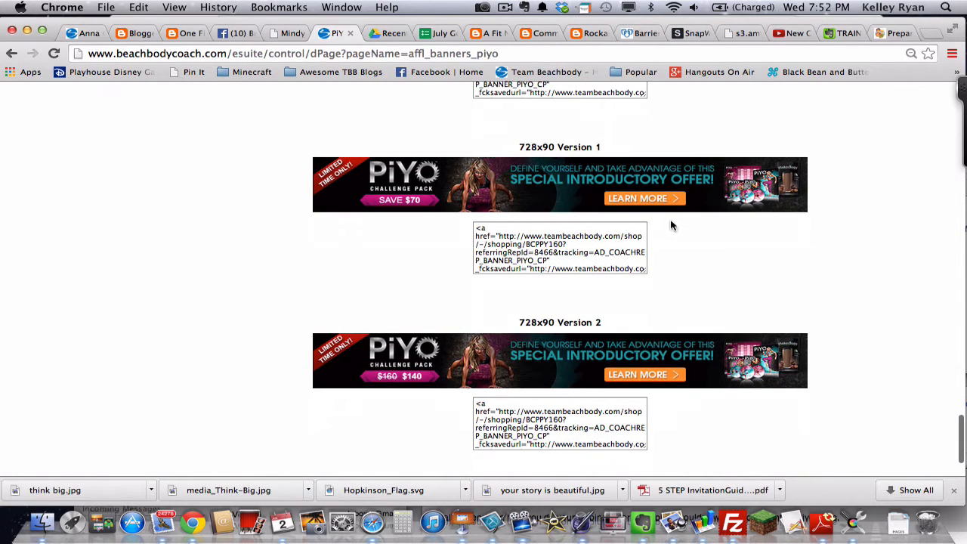
mouse_move(711, 248)
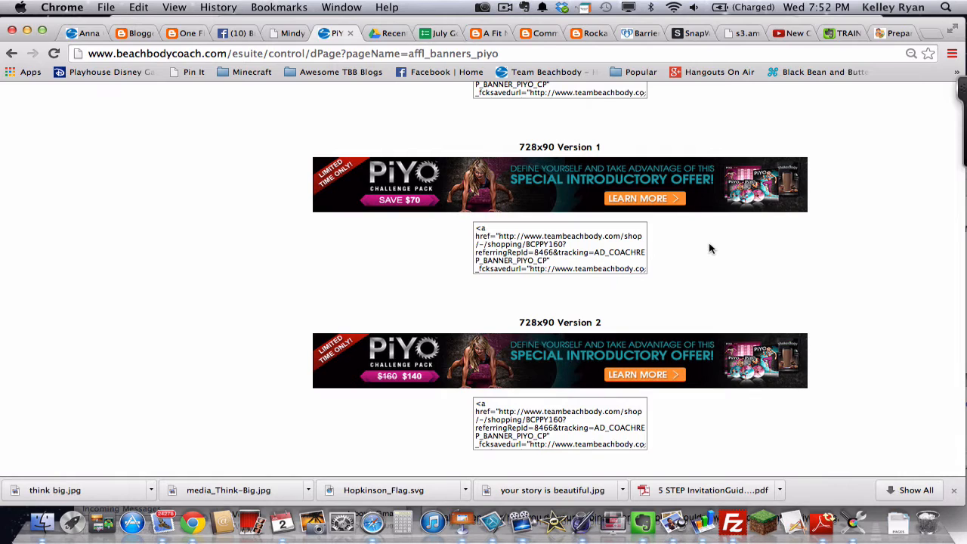
mouse_move(701, 239)
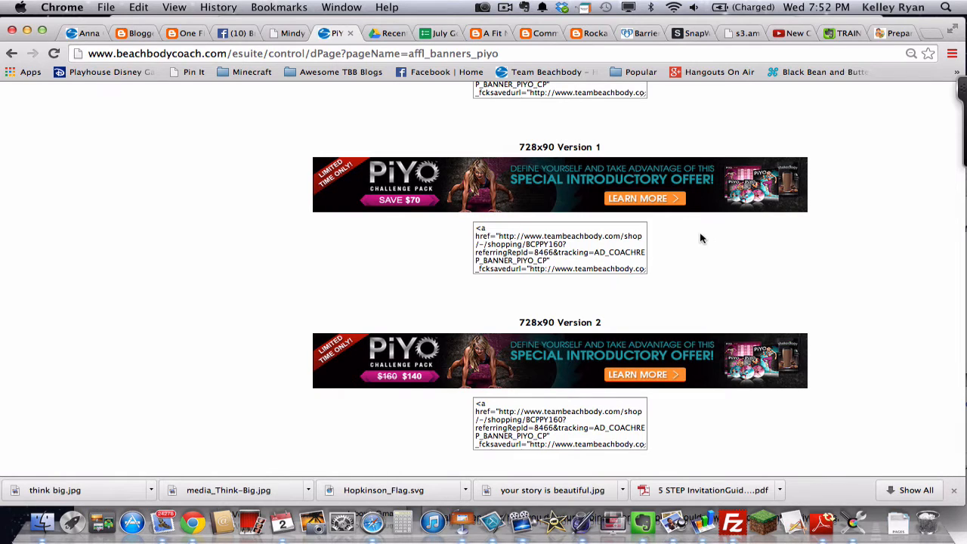
mouse_move(394, 229)
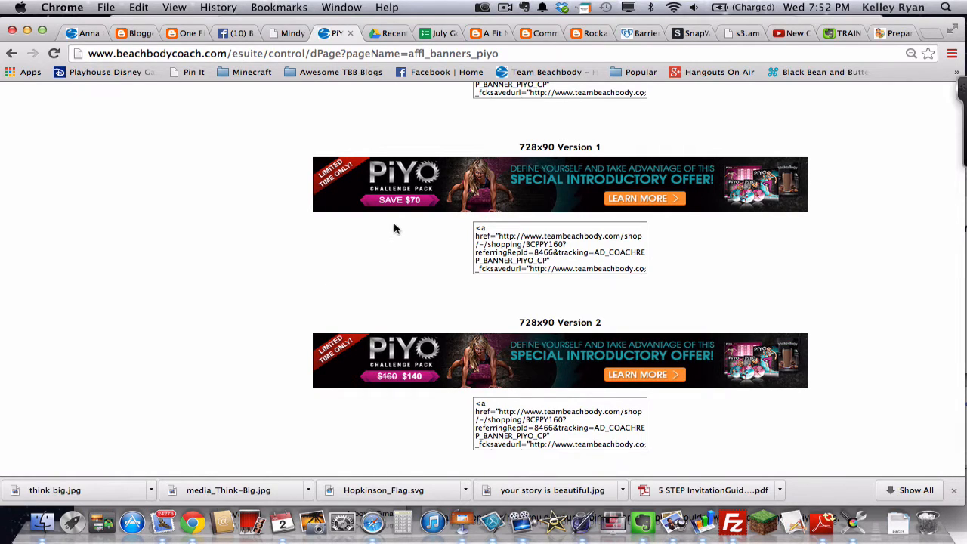
mouse_move(335, 148)
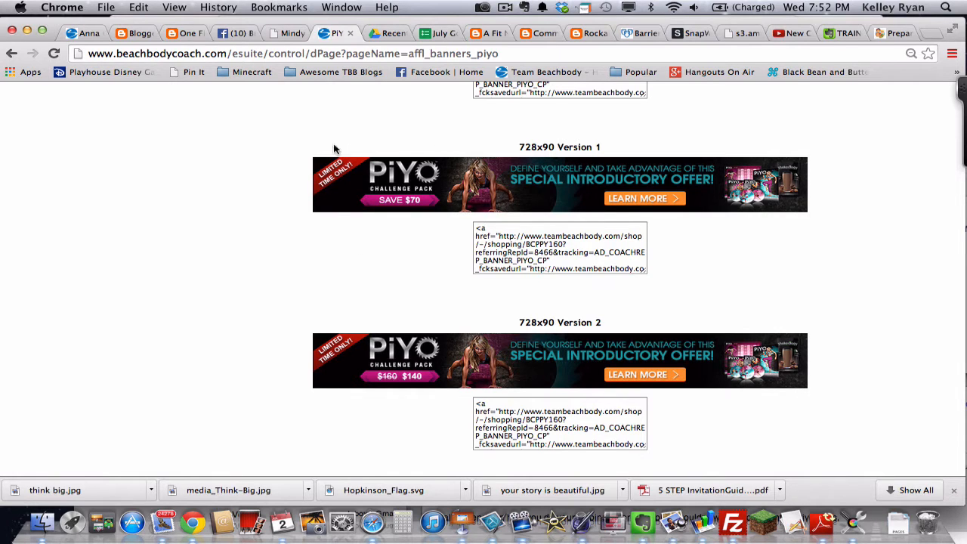
scroll("down", 3)
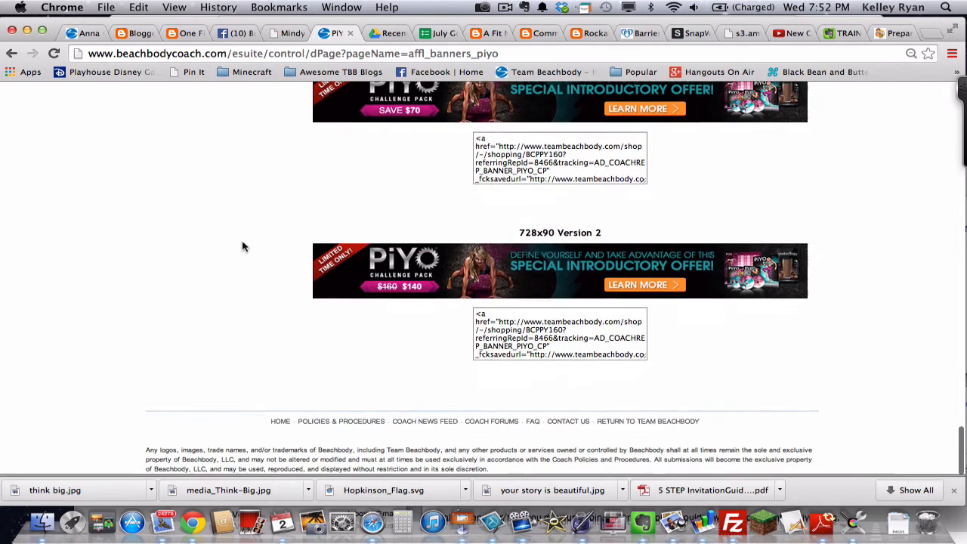
scroll("down", 3)
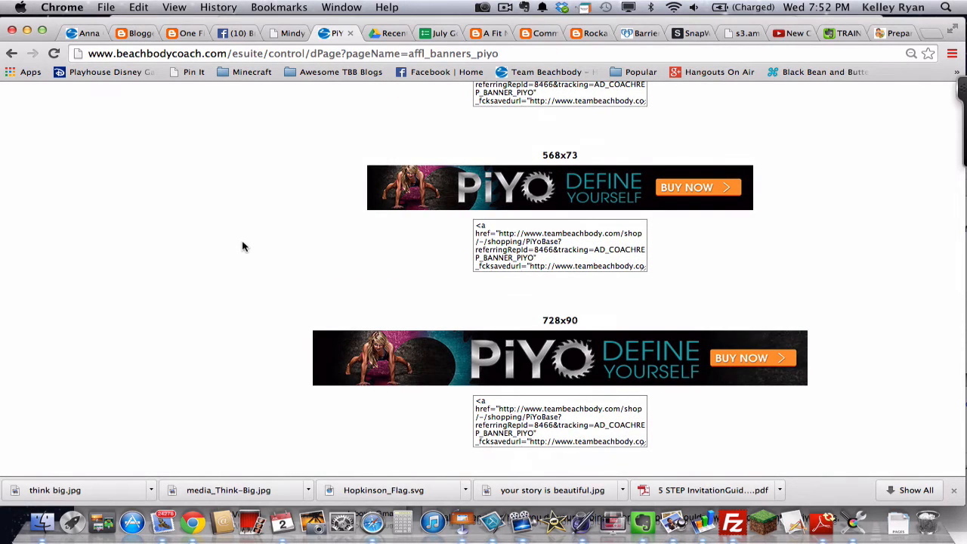
scroll("up", 3)
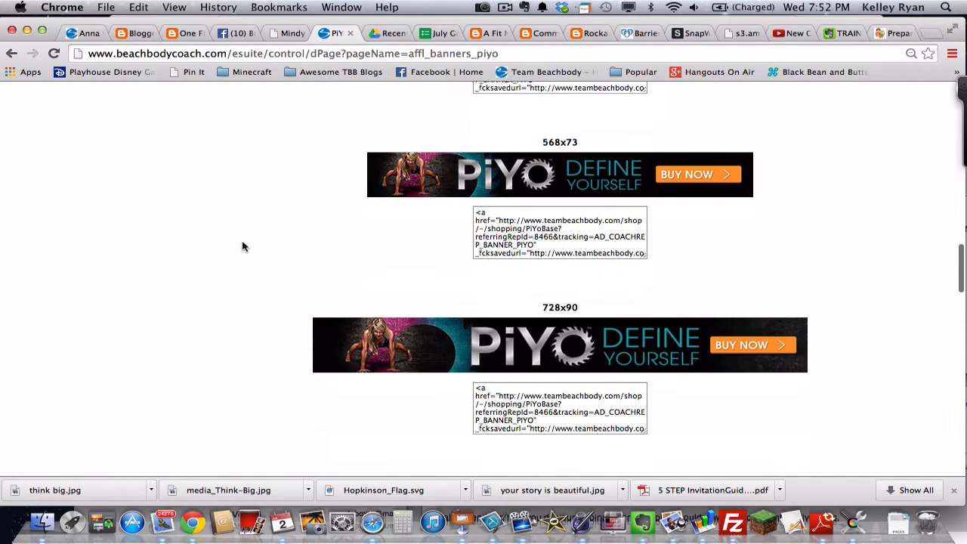
scroll("down", 3)
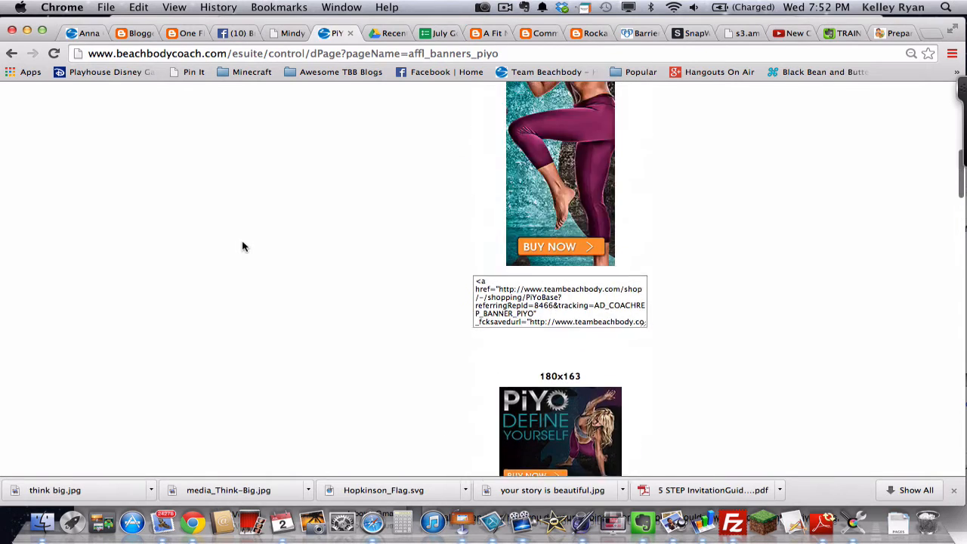
scroll("down", 3)
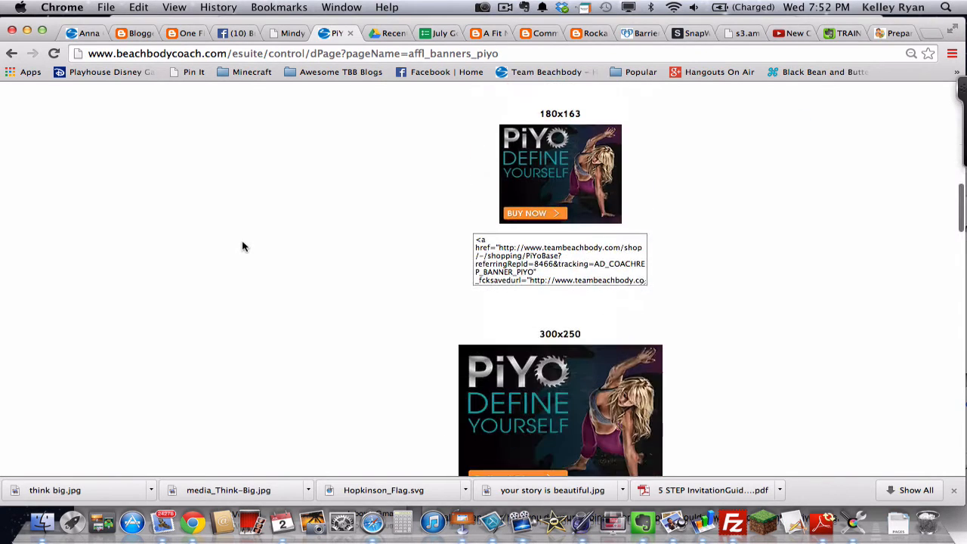
- Scroll down to the 728x90 PiYo 'Define Yourself' banner and its link code
scroll("down", 3)
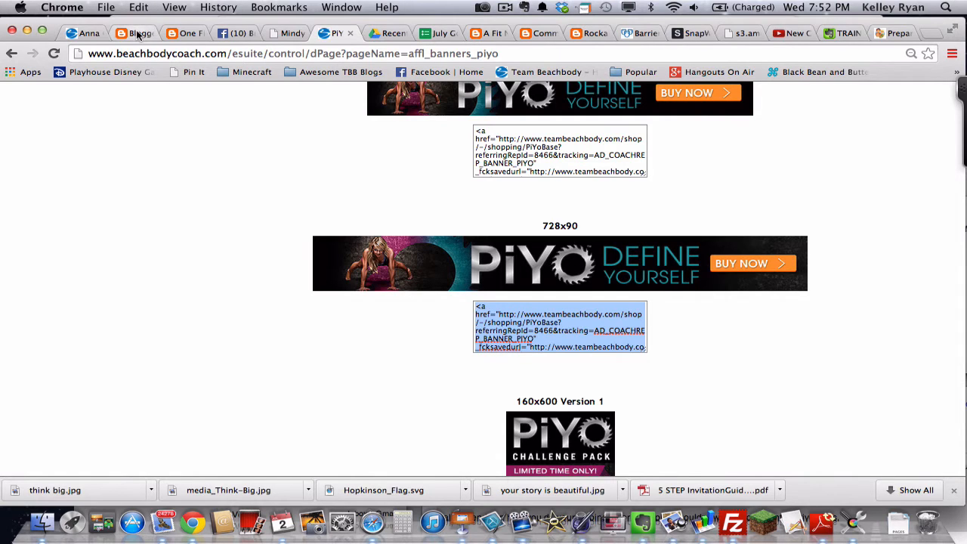
- On the Layout page, add an HTML/JavaScript gadget with the PiYo banner code and save the arrangement
left_click(132, 33)
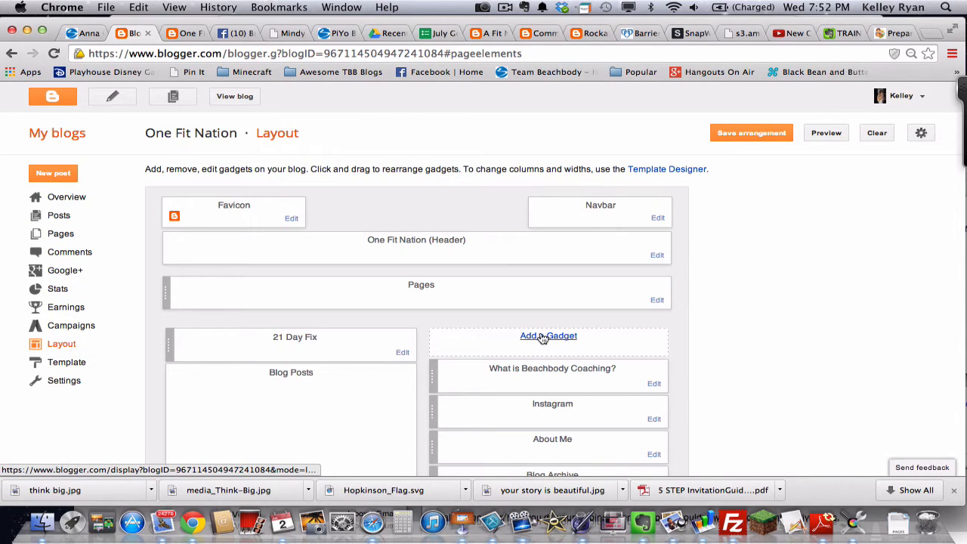
left_click(548, 336)
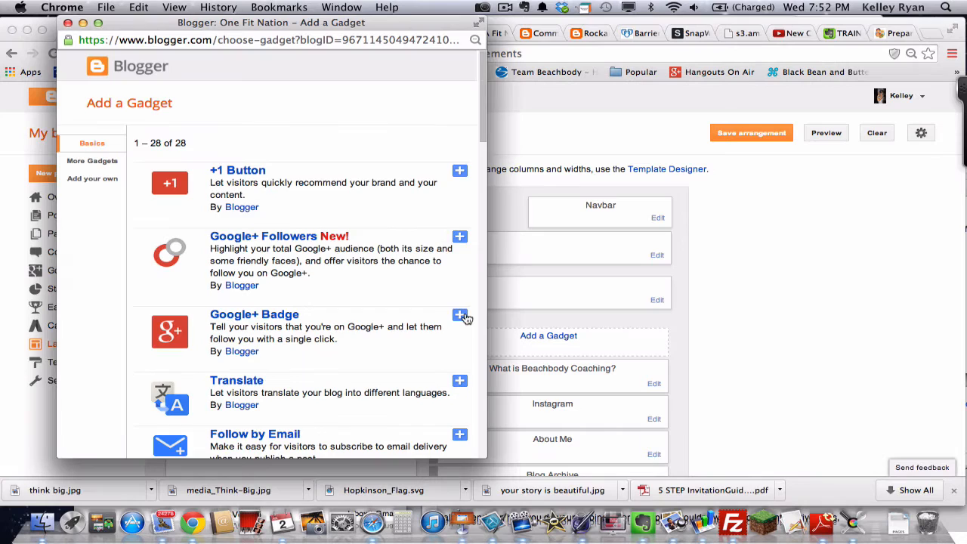
scroll("down", 3)
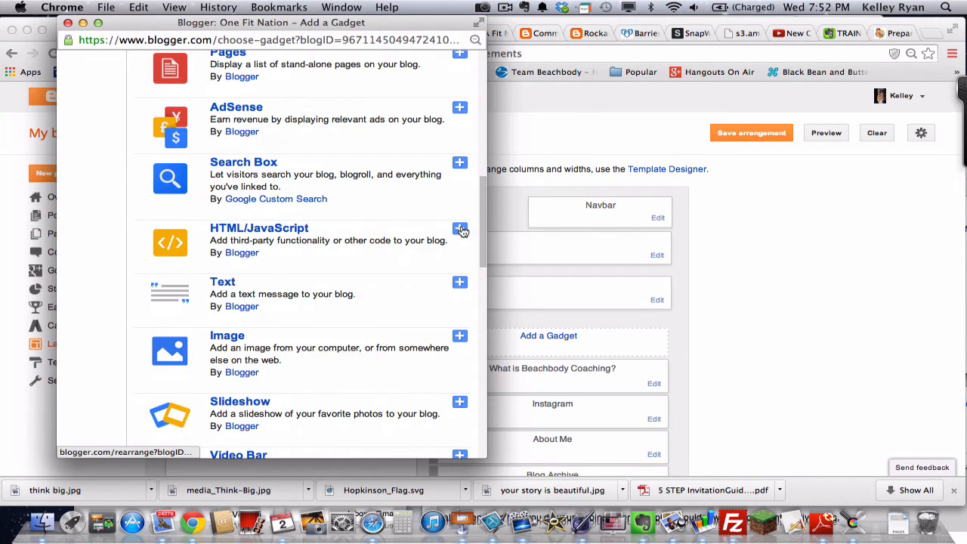
left_click(459, 229)
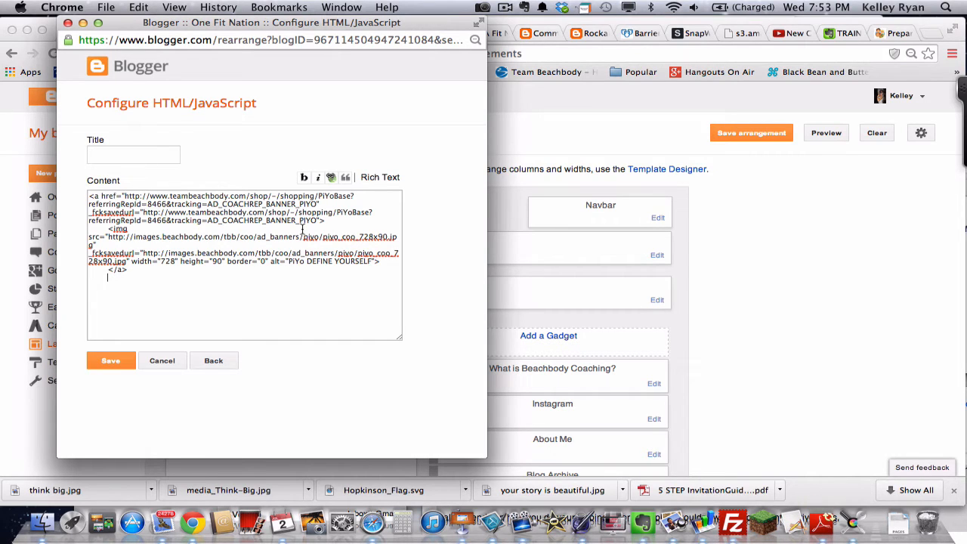
mouse_move(241, 294)
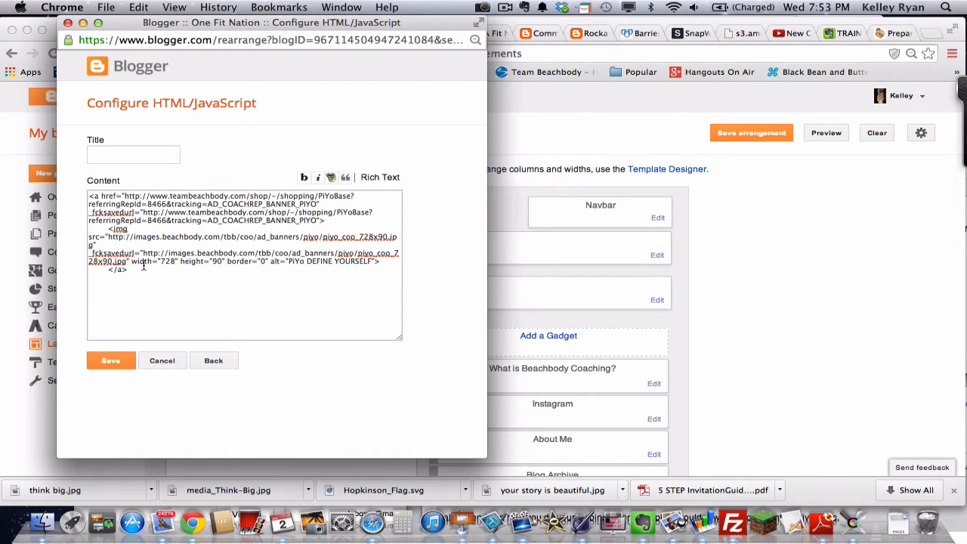
mouse_move(126, 331)
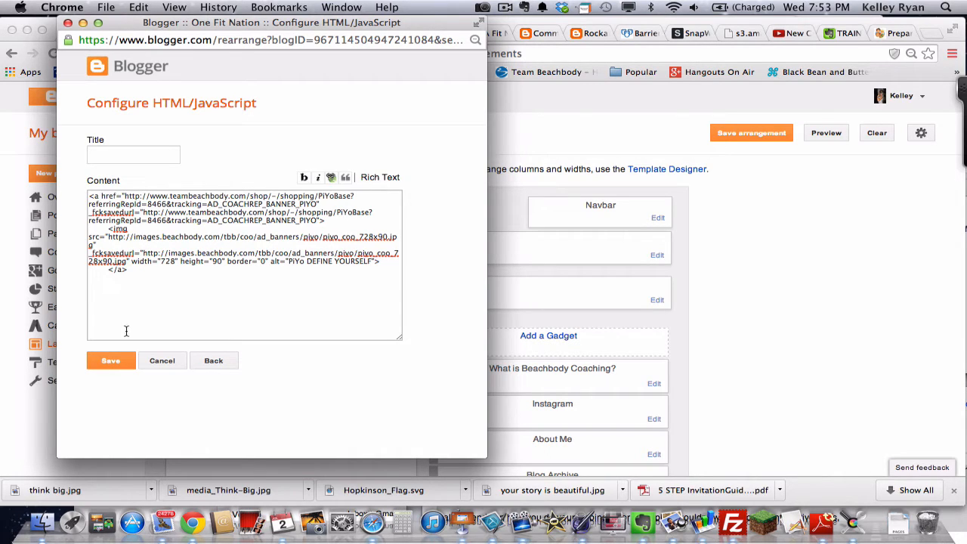
left_click(111, 361)
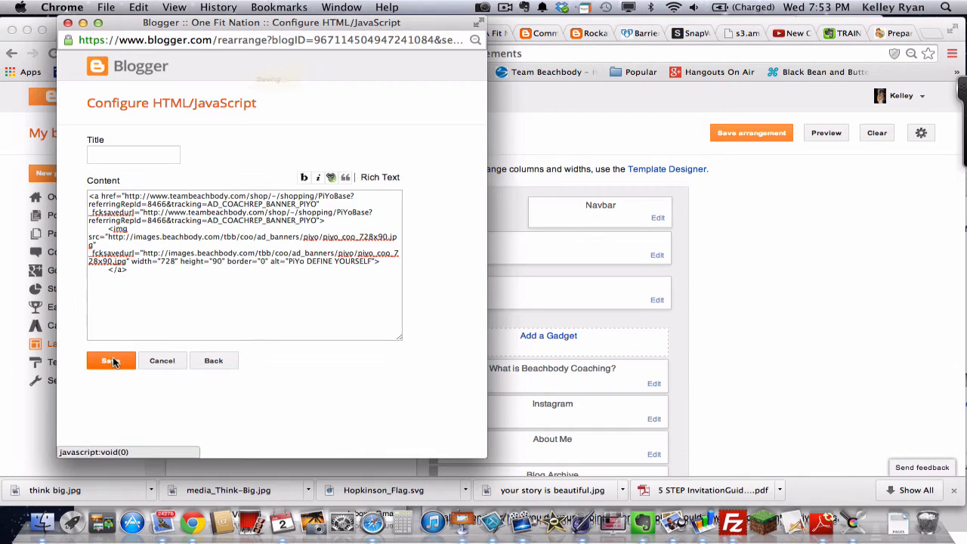
left_click(111, 360)
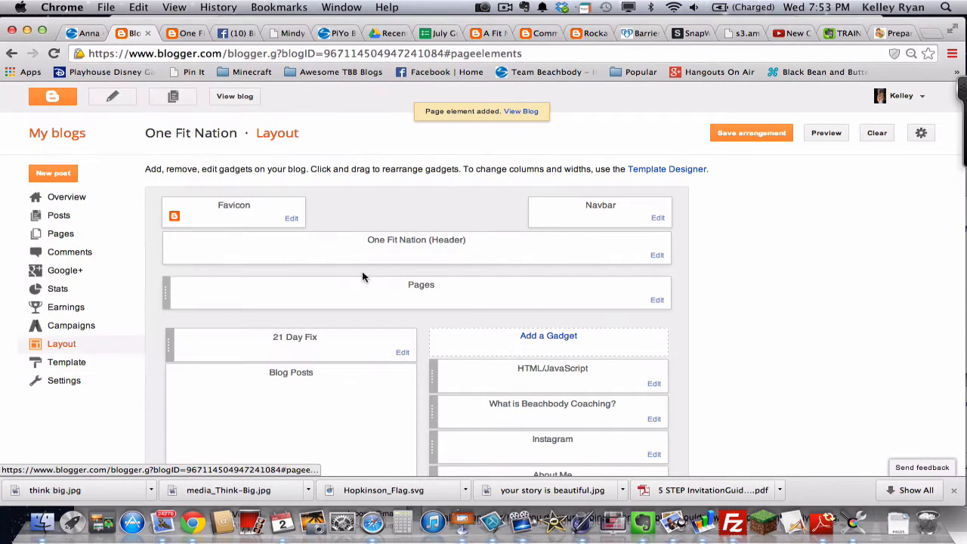
left_click(751, 133)
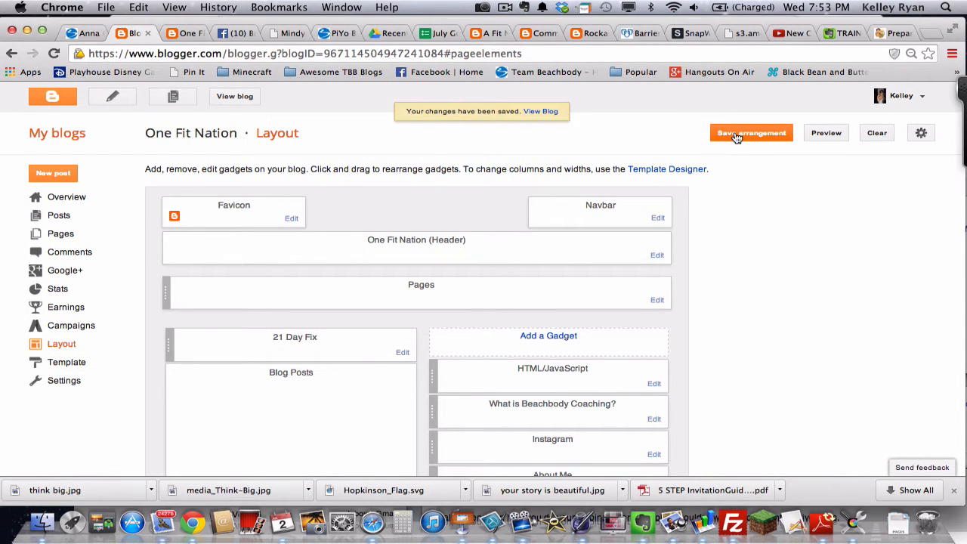
mouse_move(234, 96)
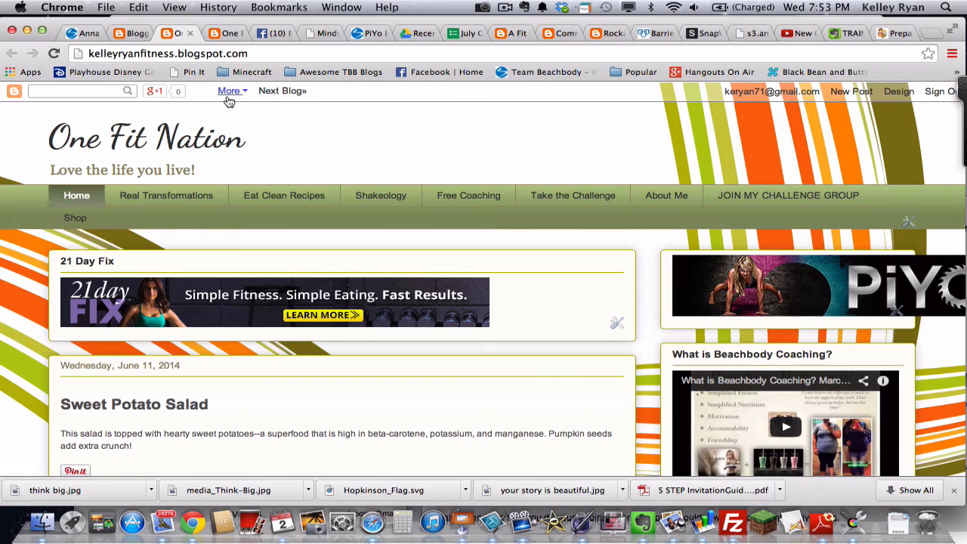
- Scroll the live One Fit Nation blog to find the PiYo banner in the sidebar
scroll("down", 3)
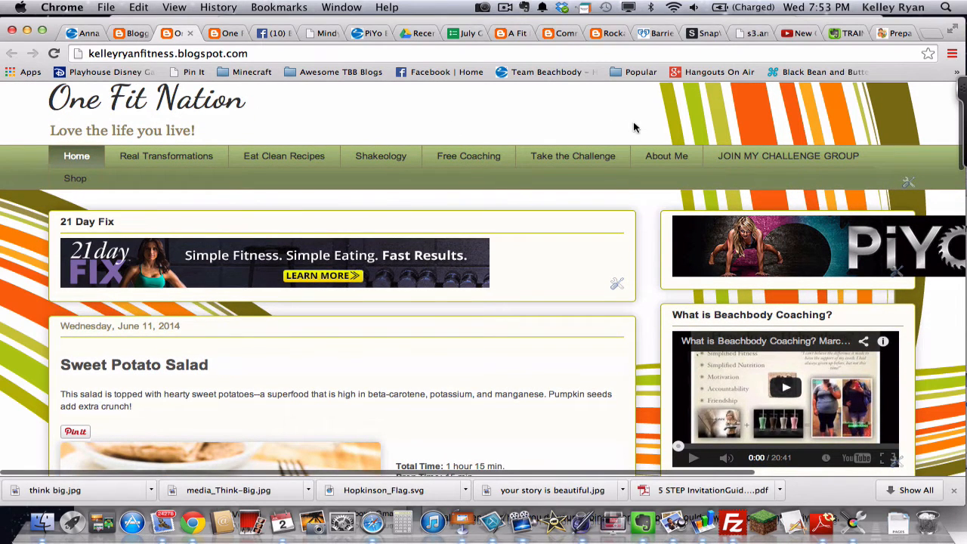
mouse_move(752, 245)
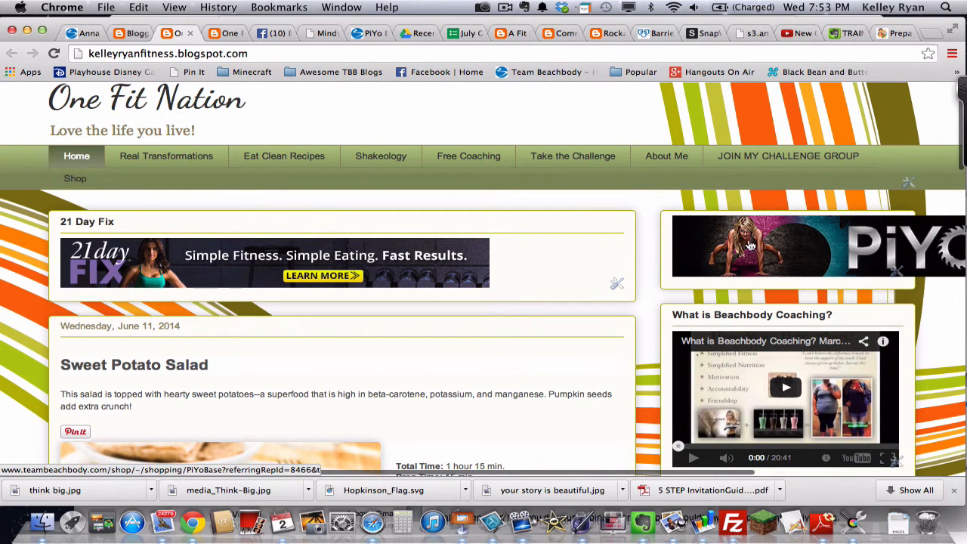
mouse_move(378, 266)
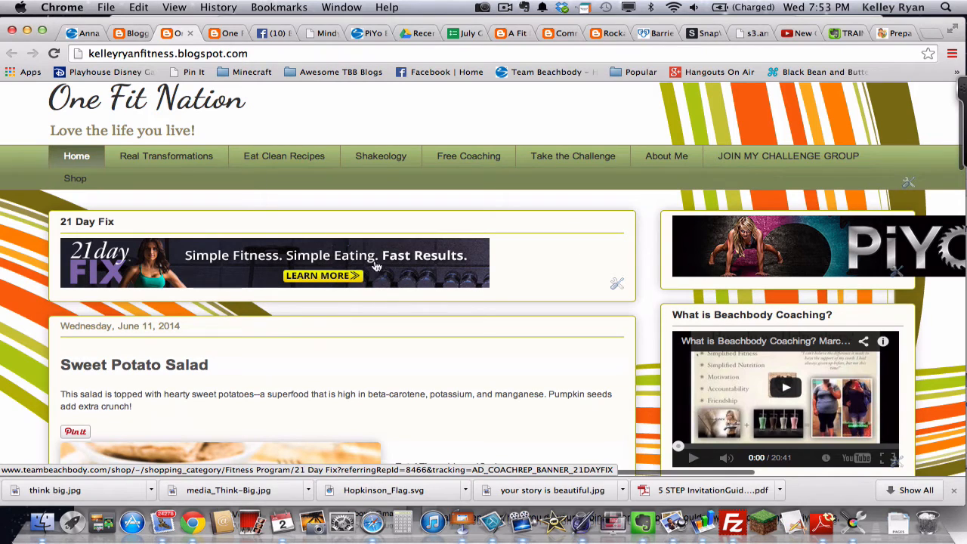
mouse_move(746, 253)
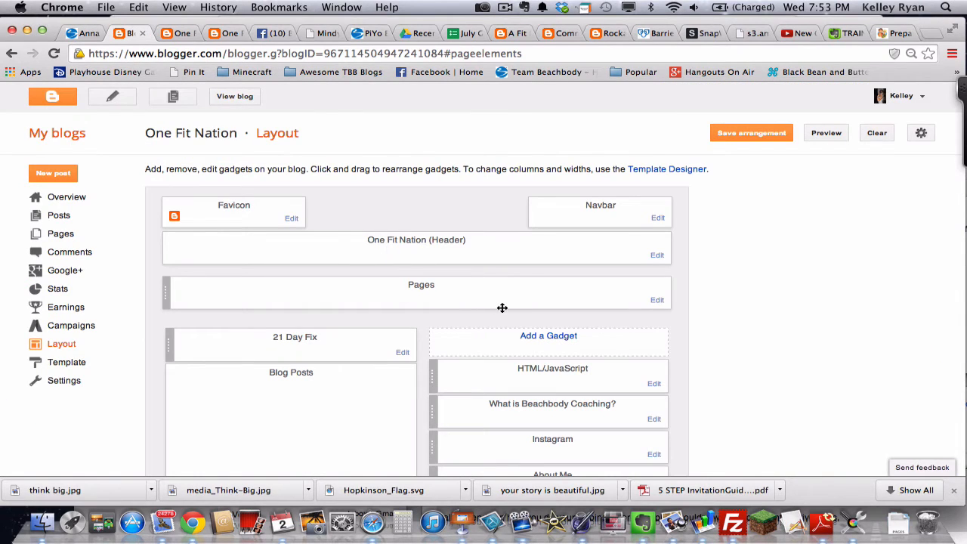
mouse_move(510, 374)
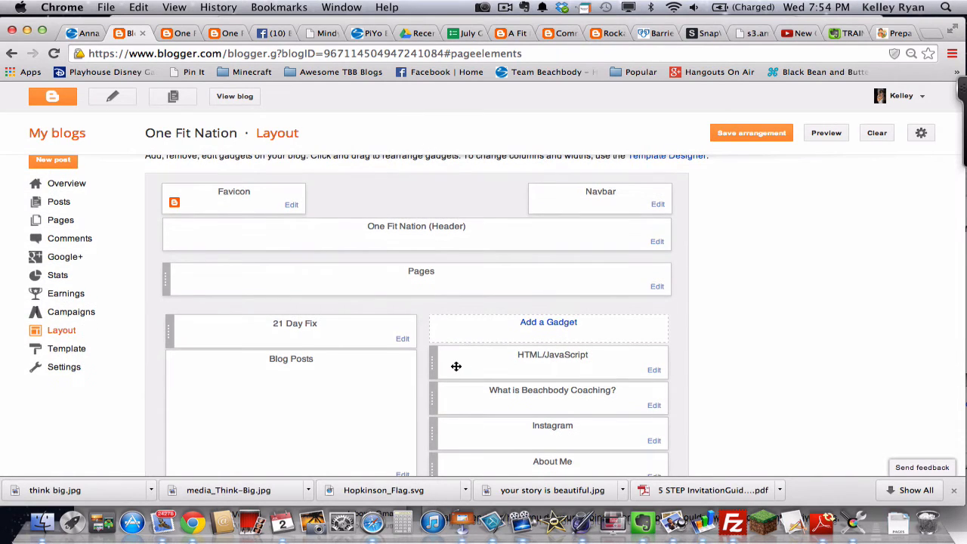
mouse_move(437, 365)
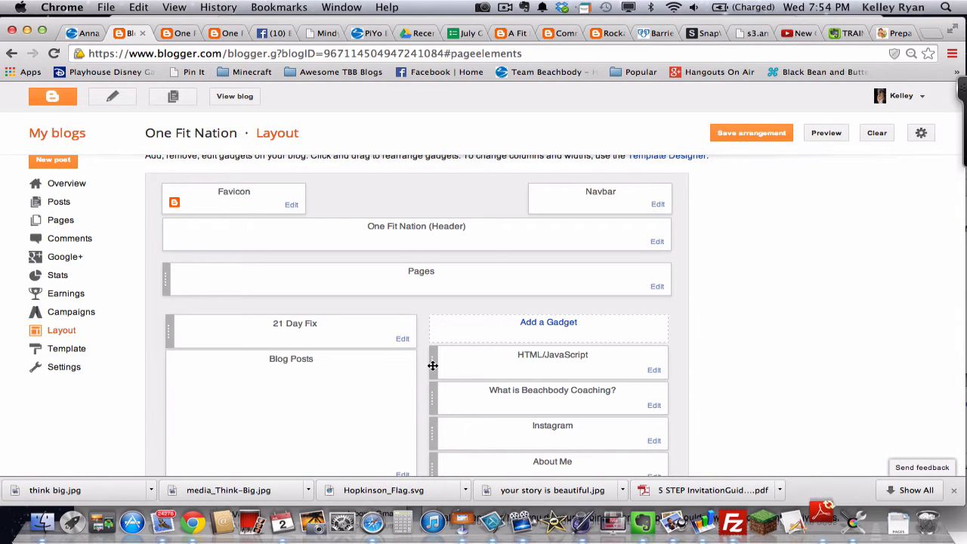
- Drag the HTML/JavaScript gadget into the full-width area below Pages, above 21 Day Fix
left_click_drag(552, 354, 478, 296)
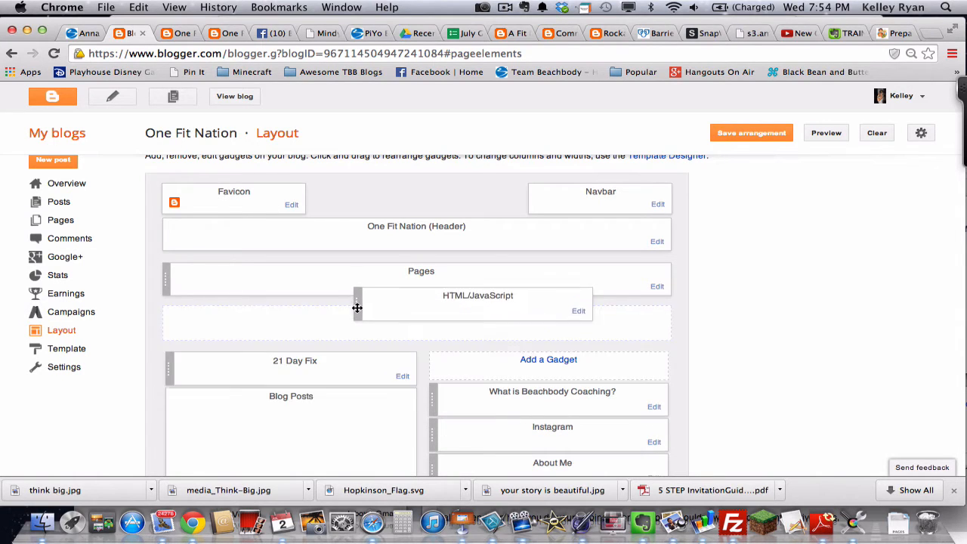
left_click_drag(357, 307, 330, 311)
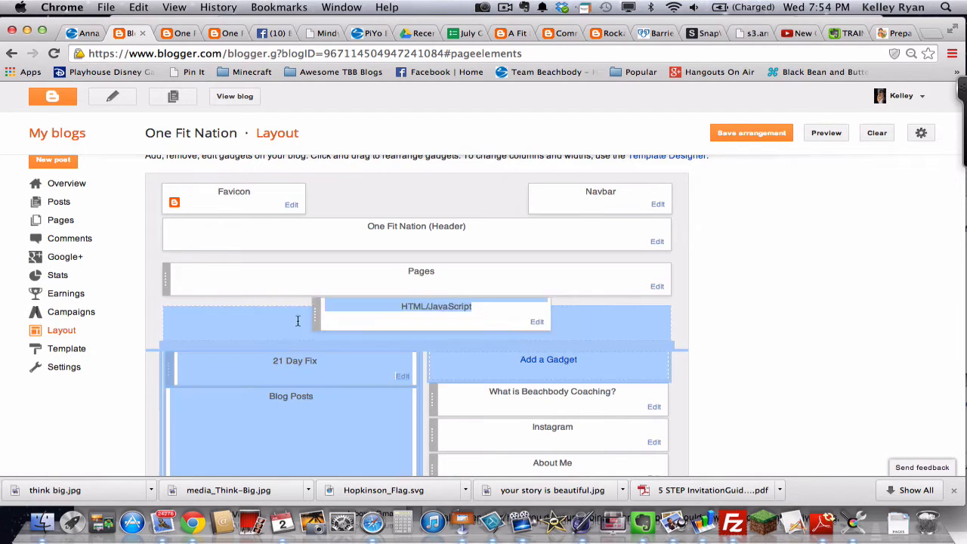
left_click_drag(437, 306, 294, 348)
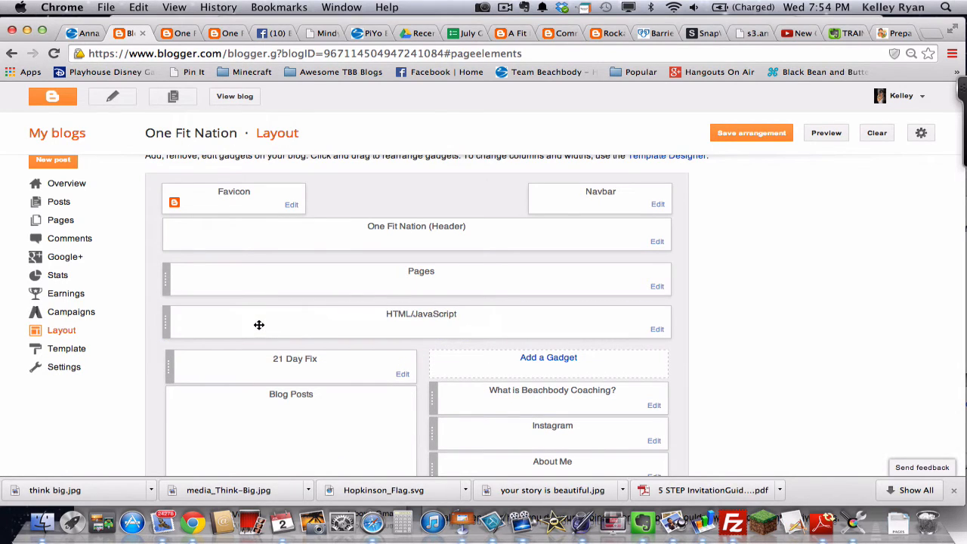
mouse_move(402, 376)
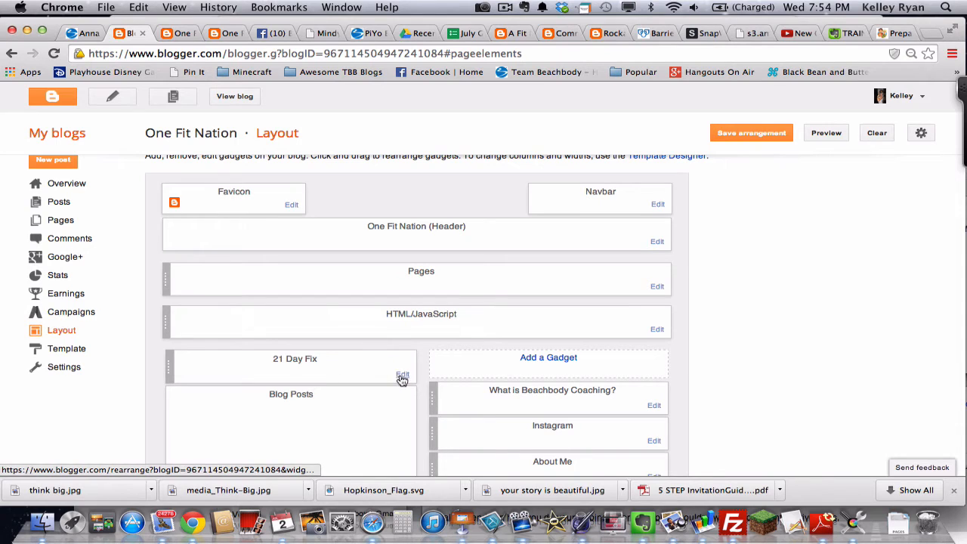
- Remove the 21 Day Fix gadget, confirm, and save the updated layout arrangement
left_click(402, 376)
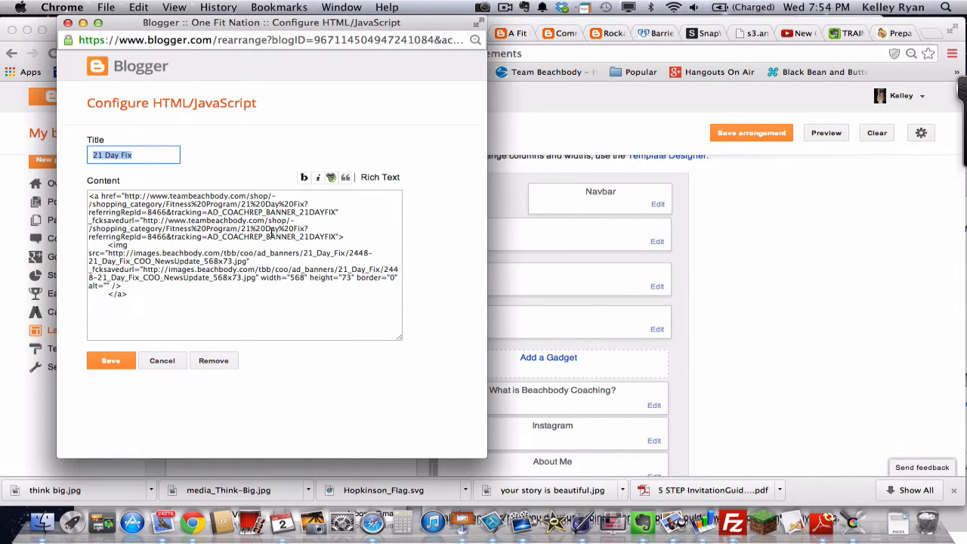
mouse_move(162, 361)
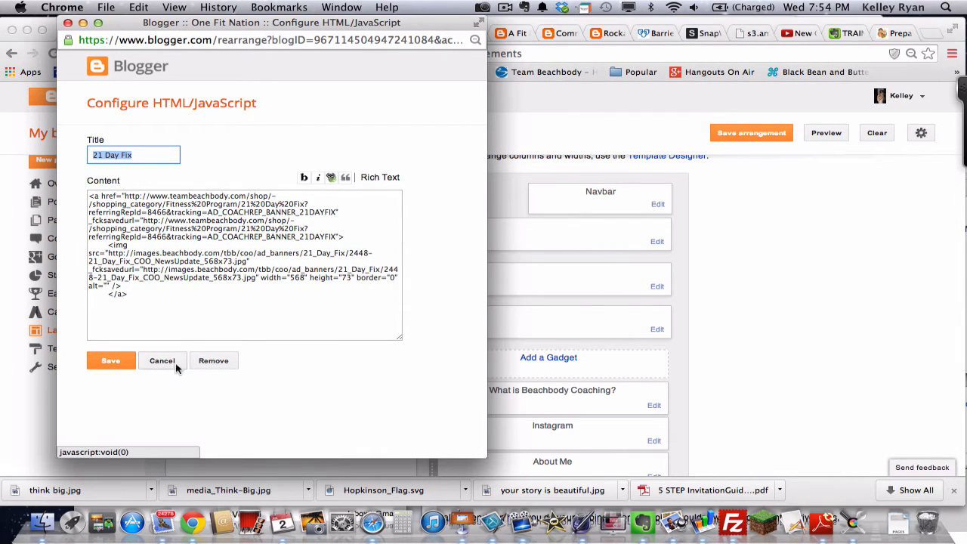
left_click(213, 361)
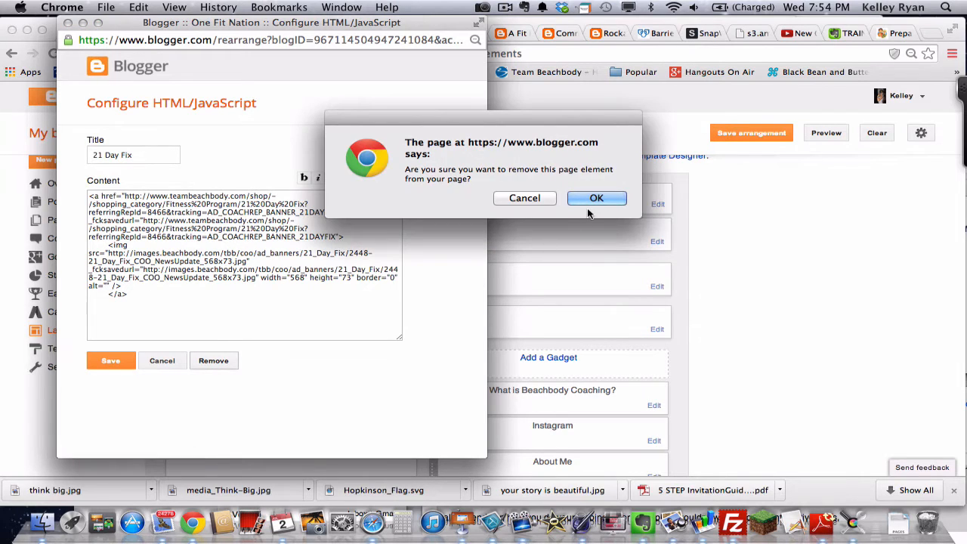
left_click(597, 197)
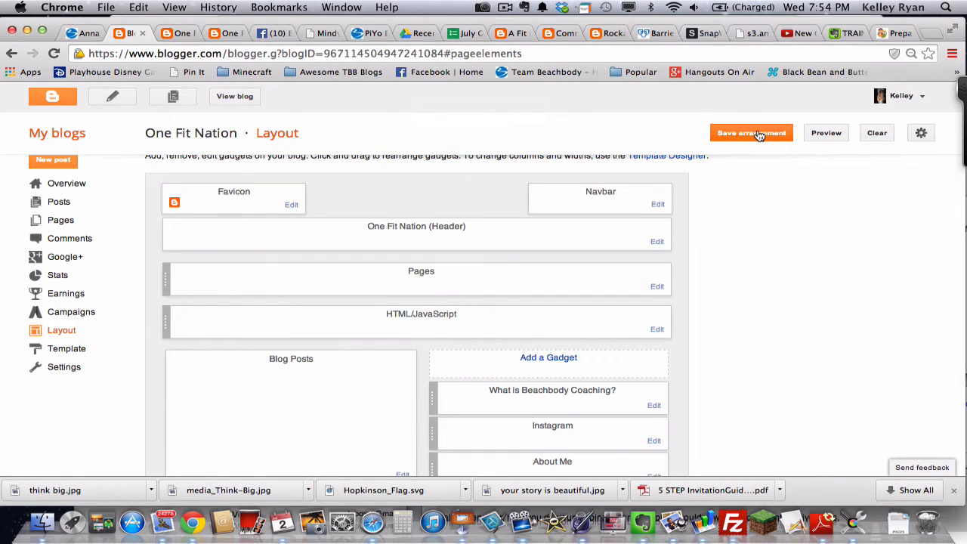
left_click(752, 133)
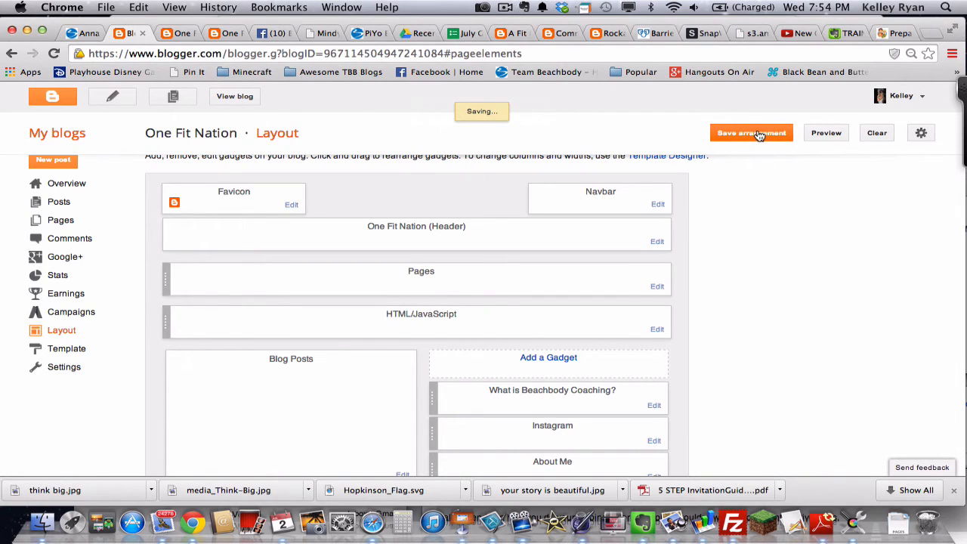
left_click(751, 133)
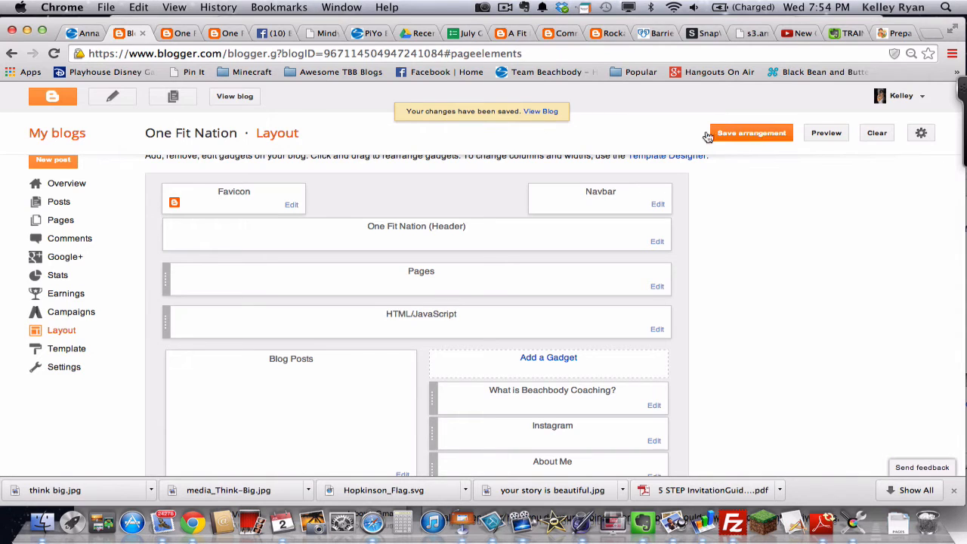
left_click(540, 111)
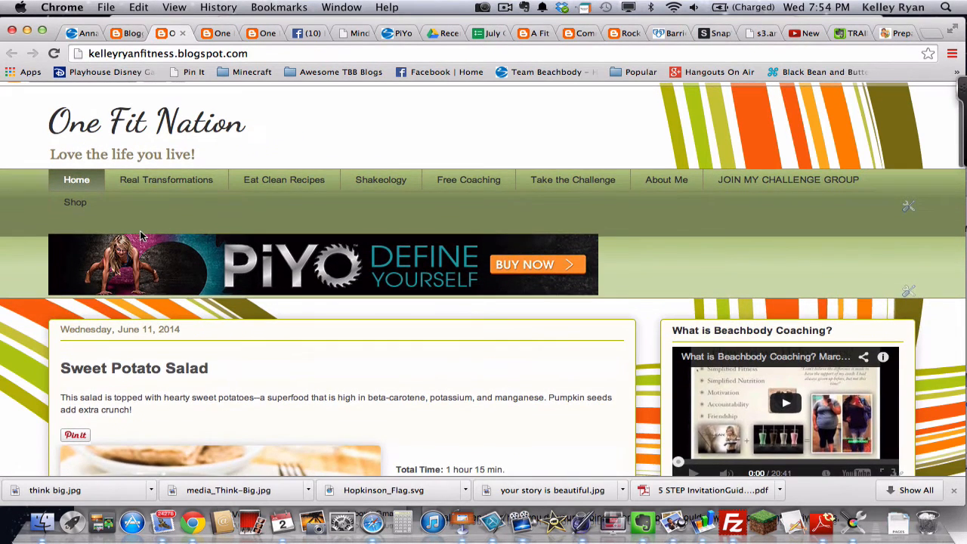
mouse_move(274, 265)
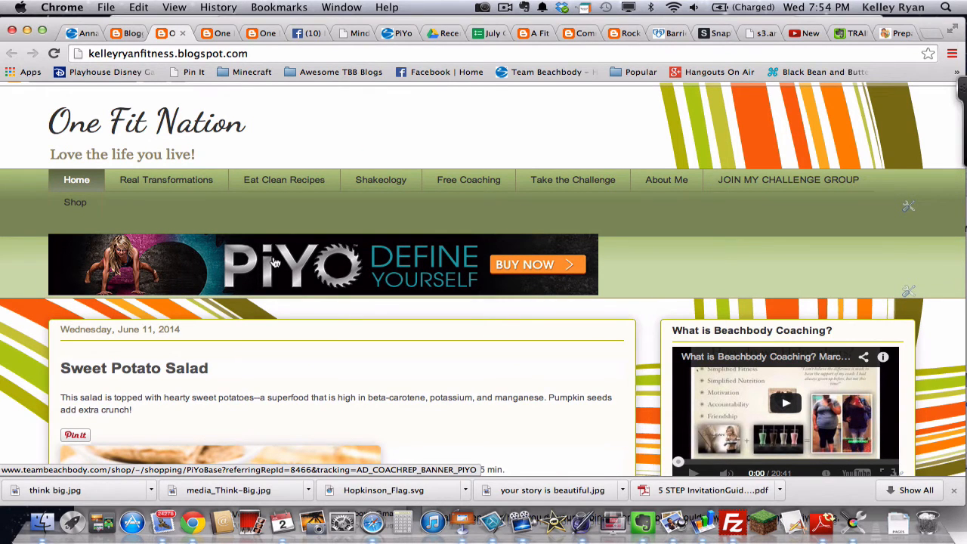
- Scroll the live blog to confirm the PiYo banner sits full-width beneath the page tabs
scroll("down", 3)
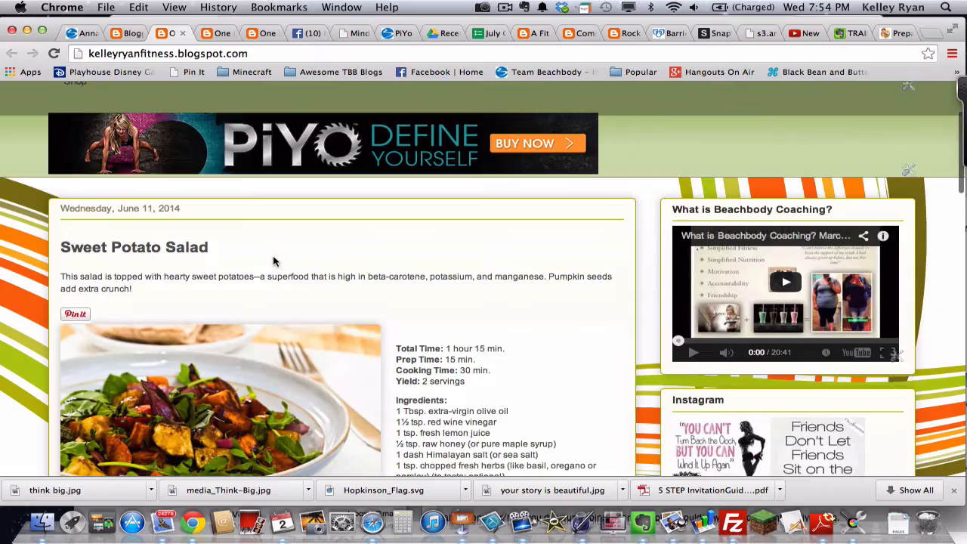
scroll("down", 3)
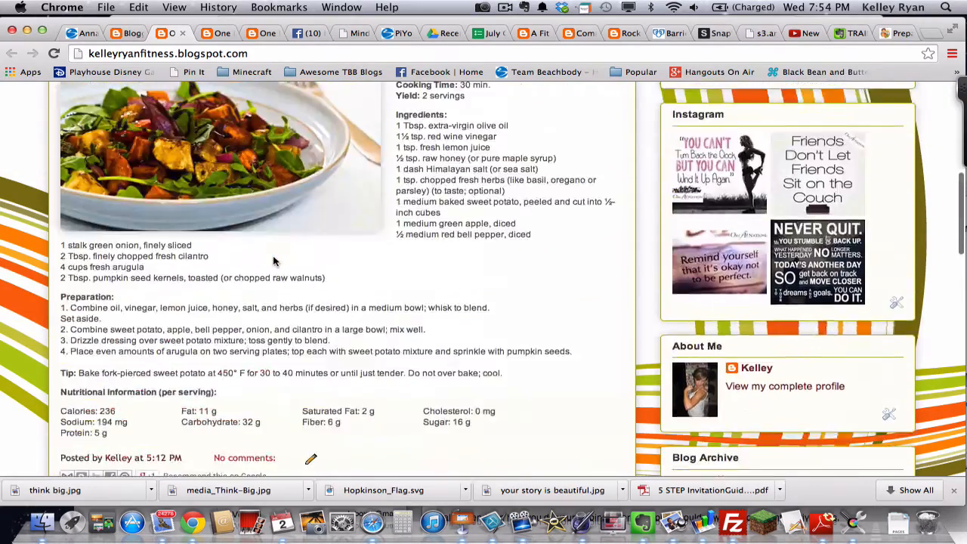
scroll("up", 3)
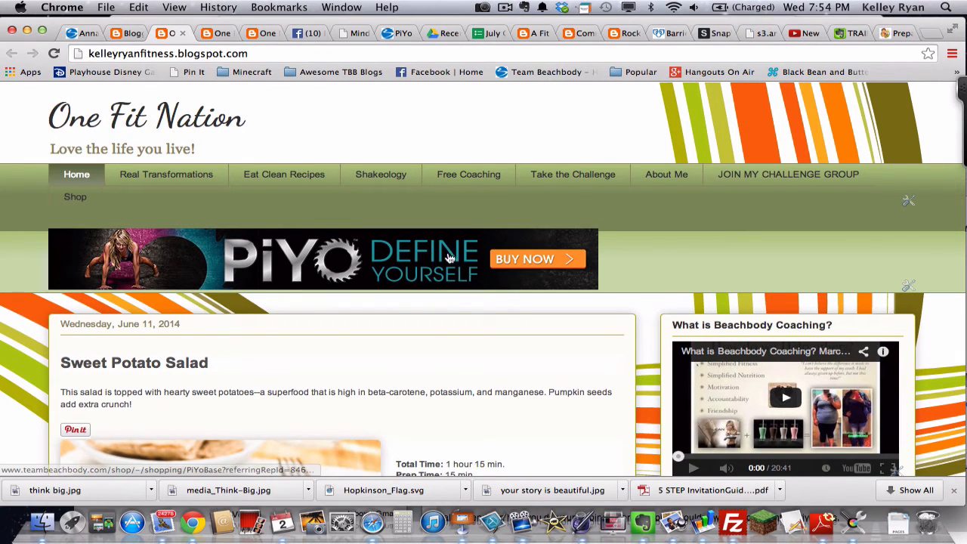
mouse_move(441, 279)
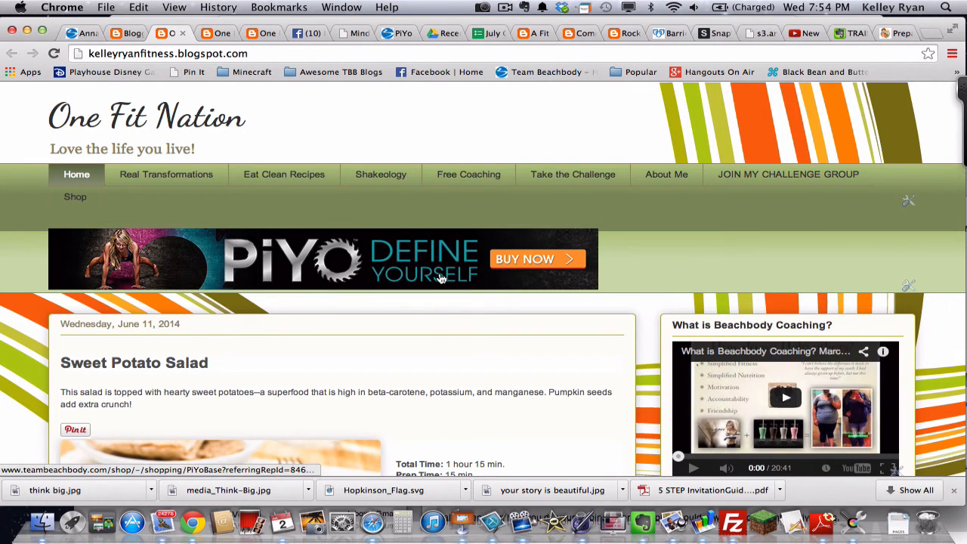
mouse_move(910, 286)
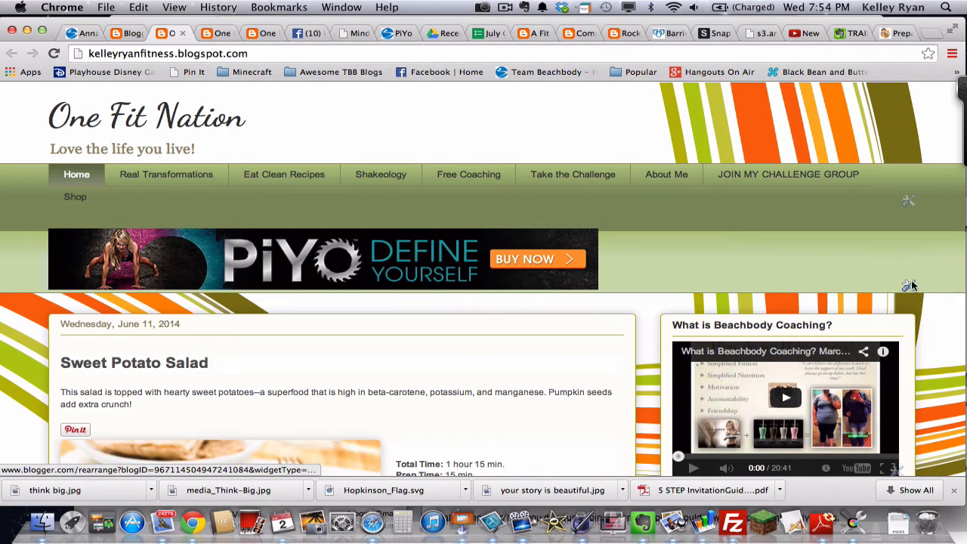
- Wrap the PiYo gadget's banner code in <center> and </center> tags and save the gadget
left_click(908, 285)
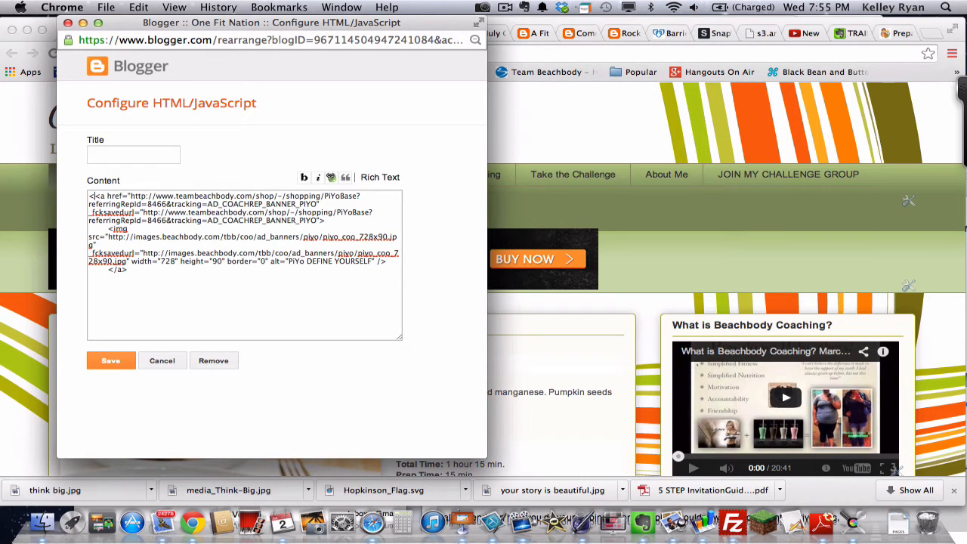
type("<center>")
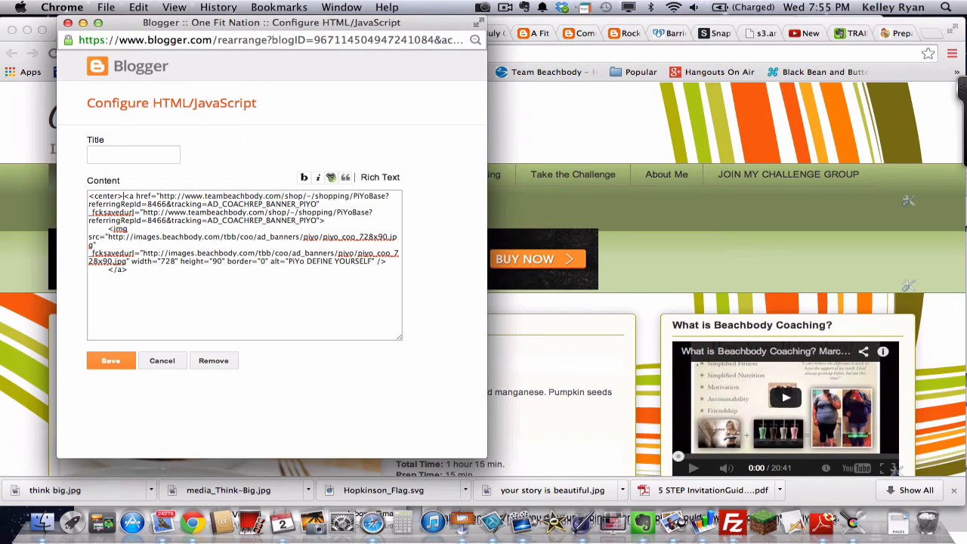
left_click(145, 271)
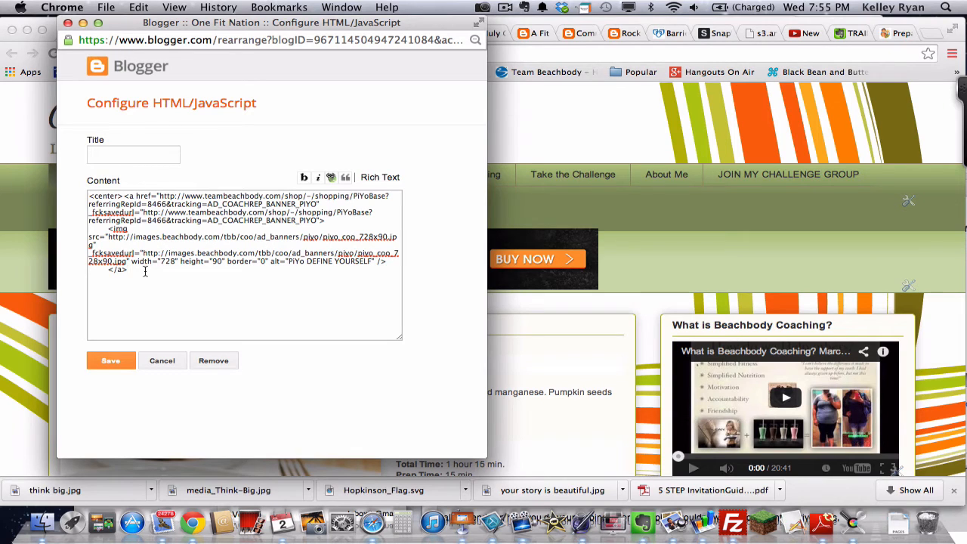
type("</ce")
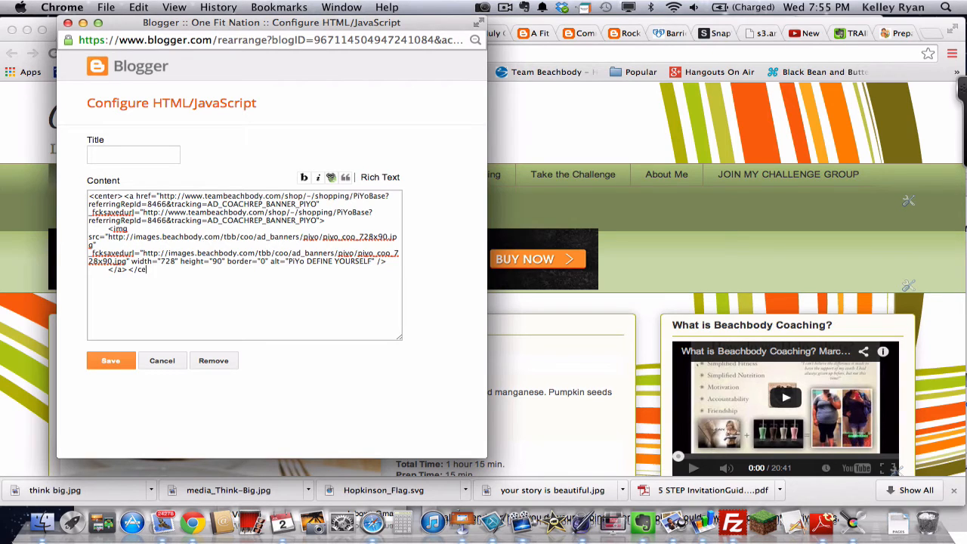
type("nter>")
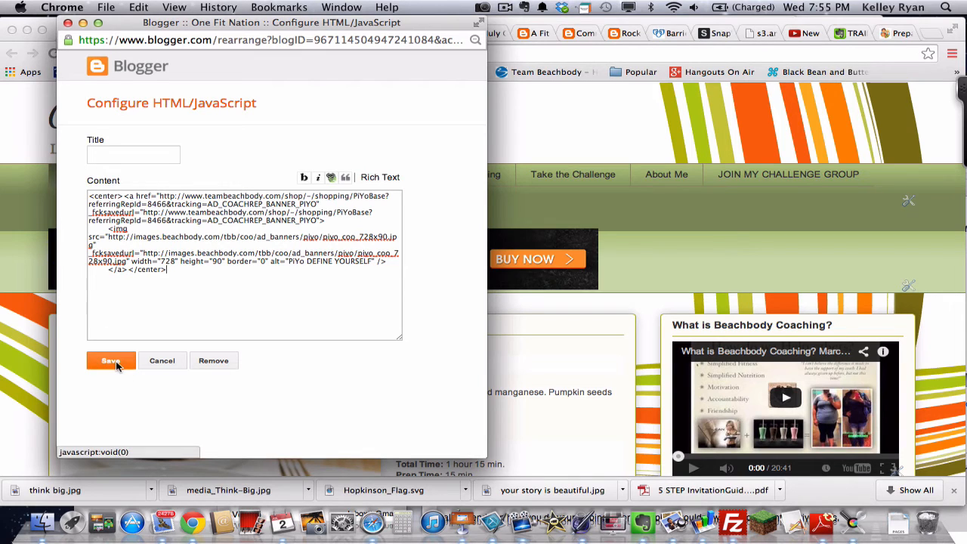
left_click(111, 361)
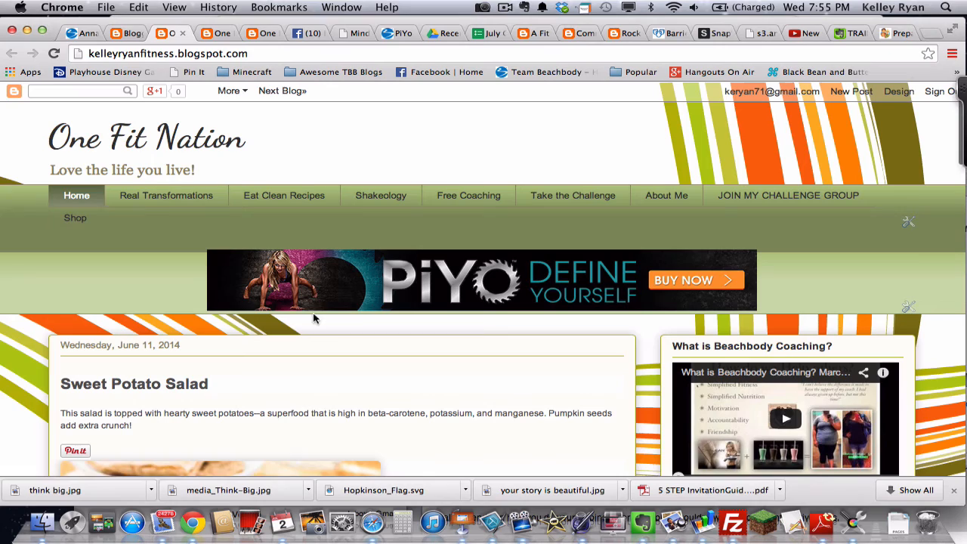
mouse_move(552, 285)
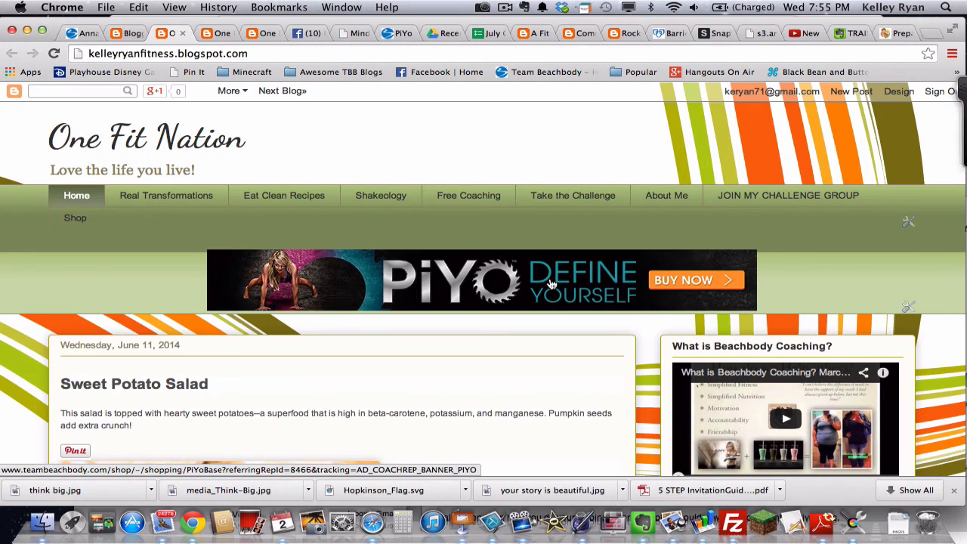
scroll("down", 3)
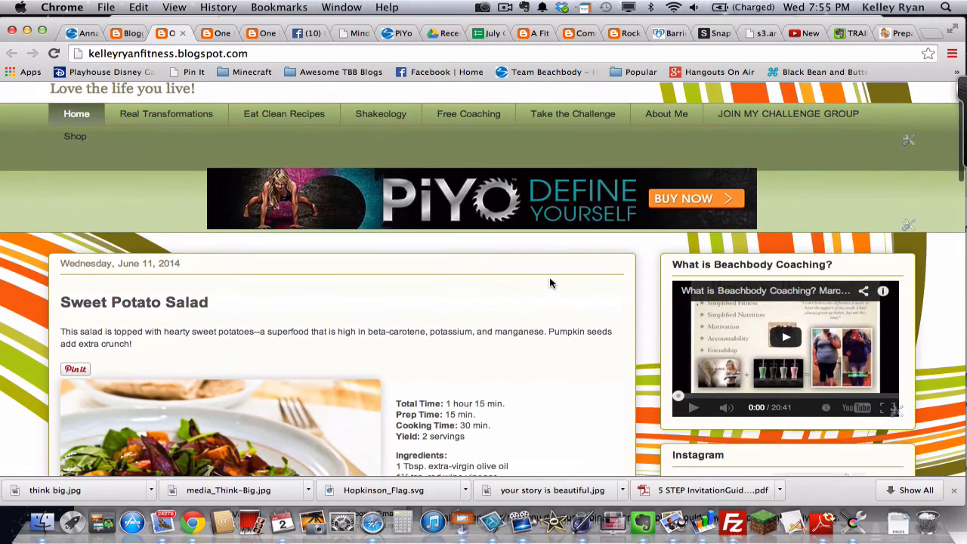
scroll("up", 3)
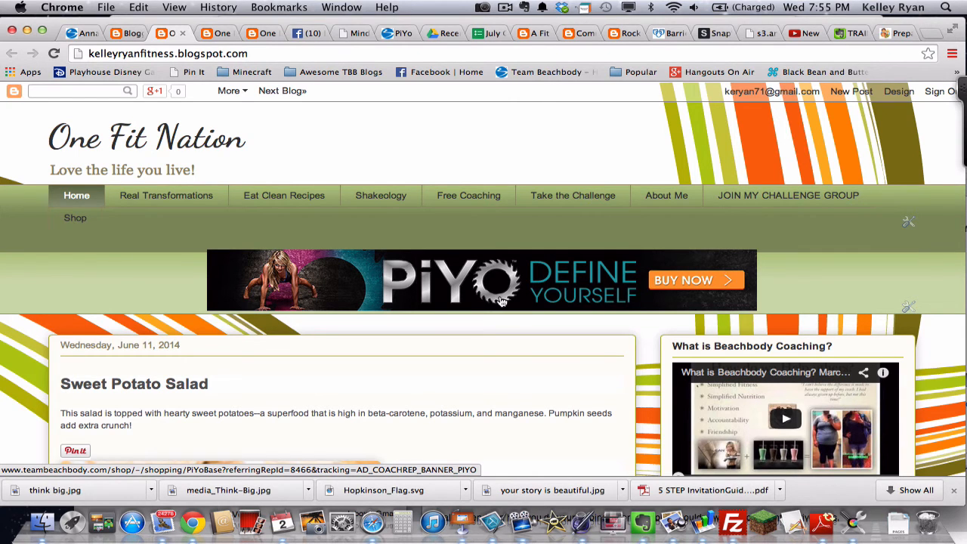
scroll("down", 3)
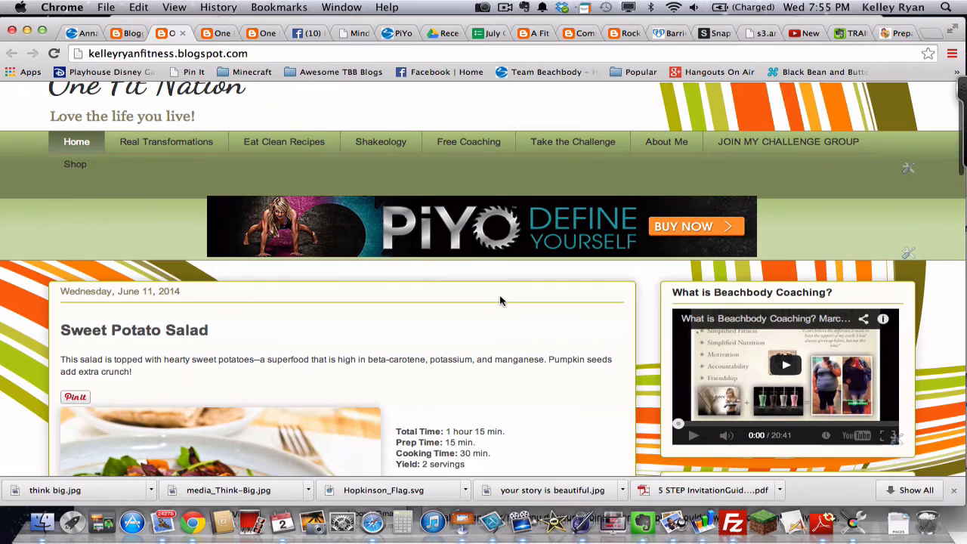
mouse_move(784, 365)
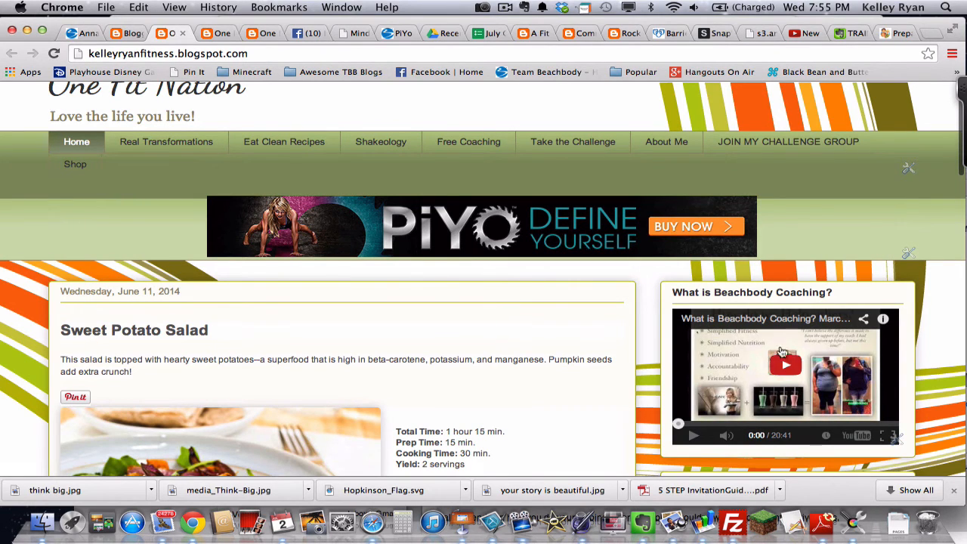
mouse_move(601, 312)
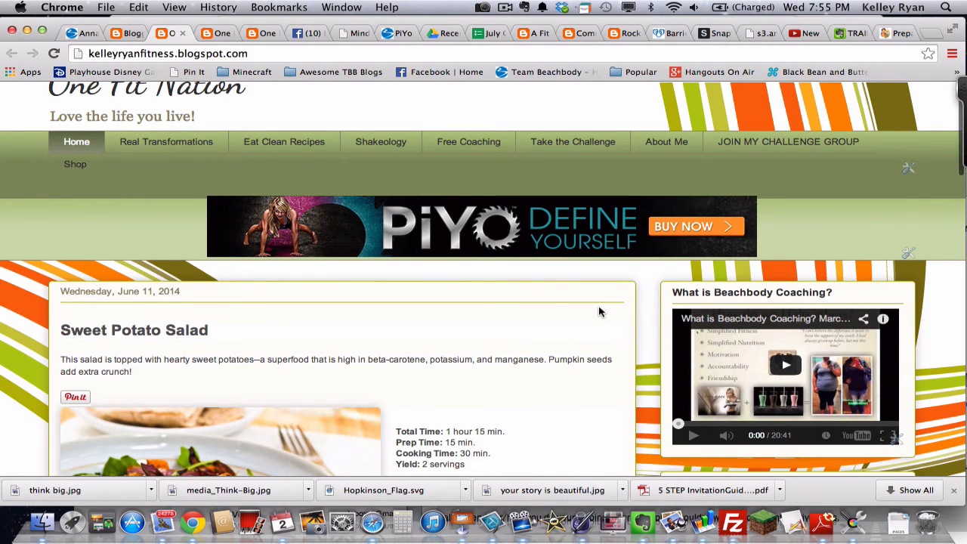
scroll("down", 3)
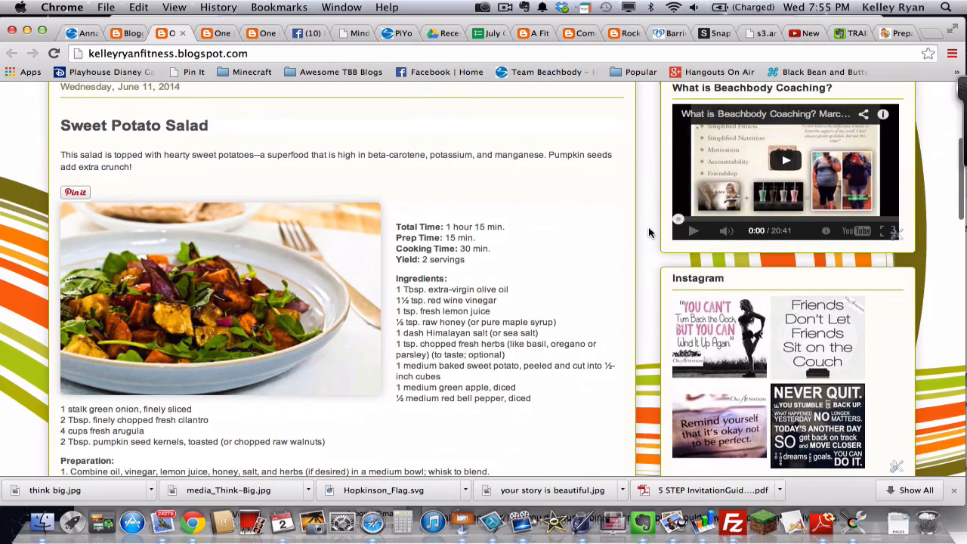
scroll("down", 3)
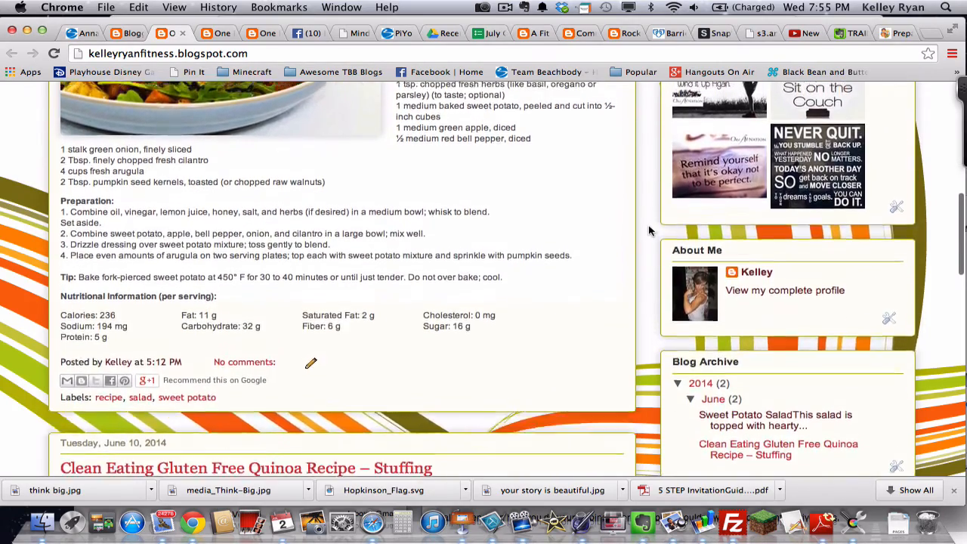
scroll("up", 3)
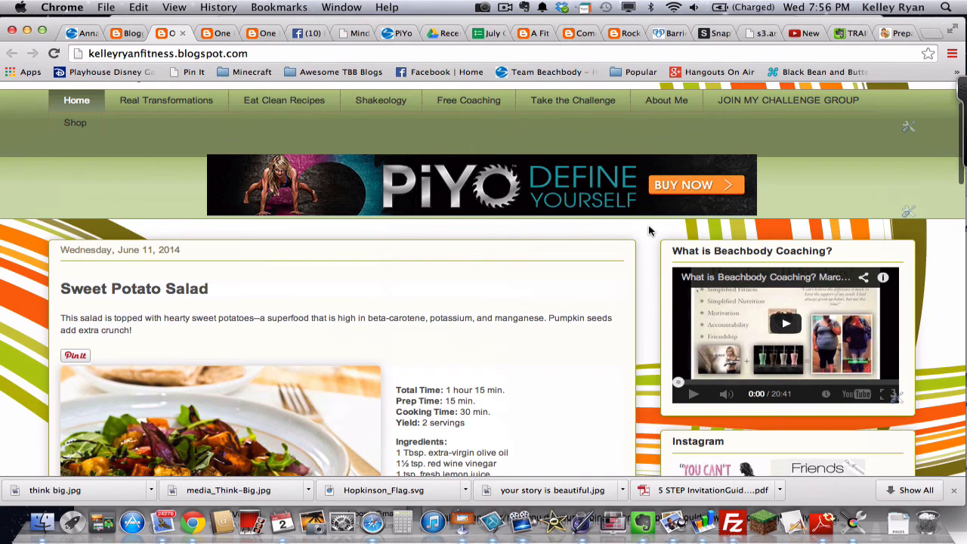
scroll("up", 3)
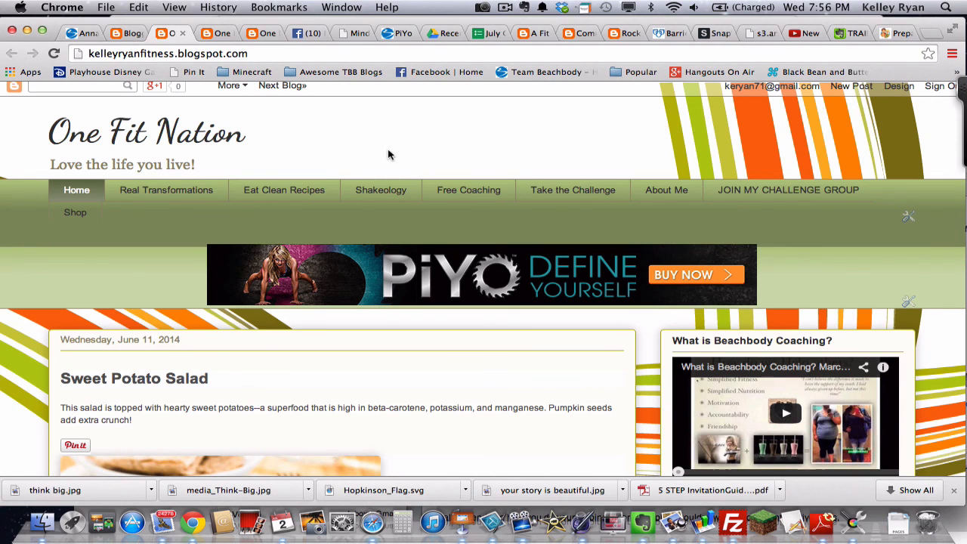
left_click(505, 7)
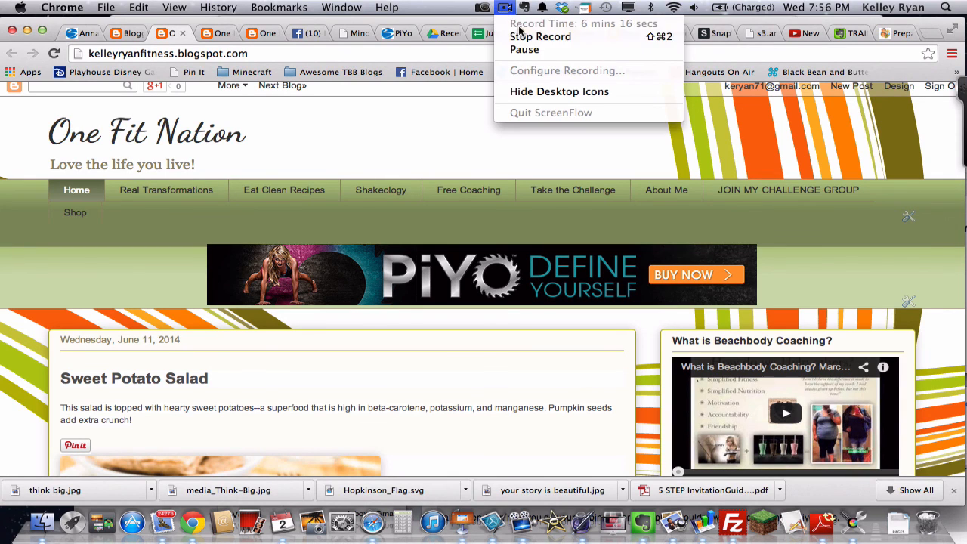